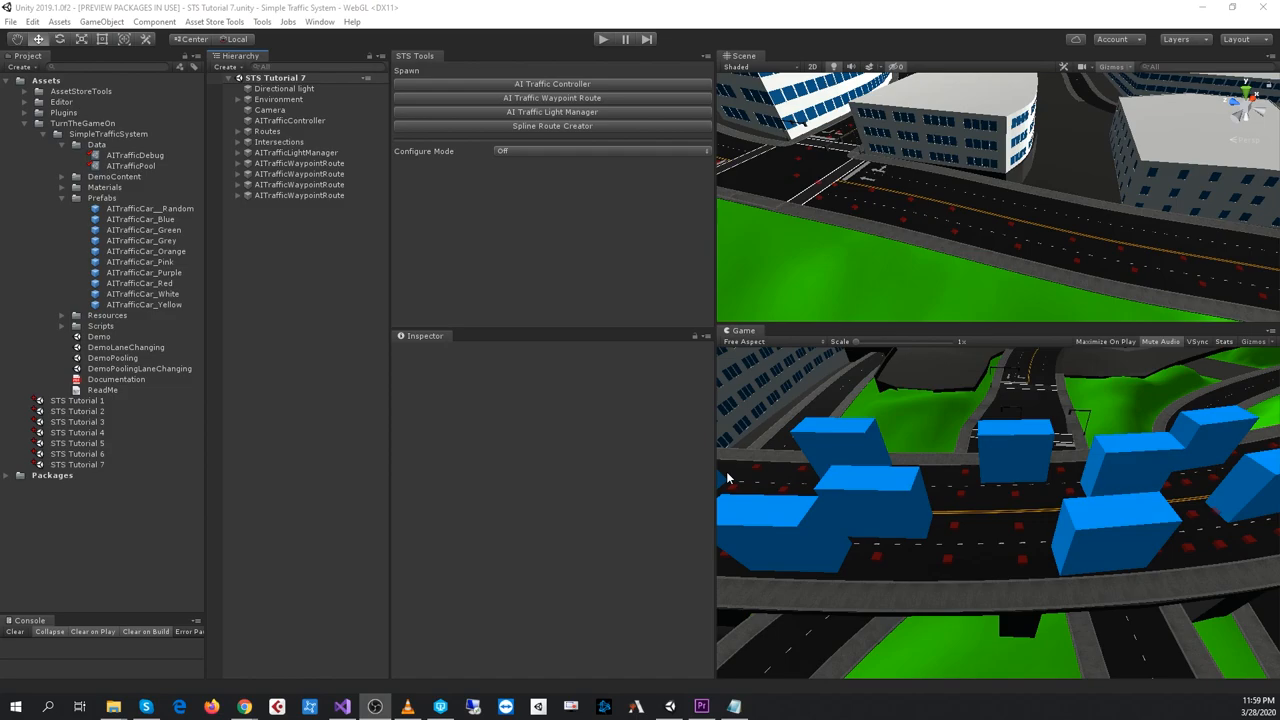
mouse_move(716, 476)
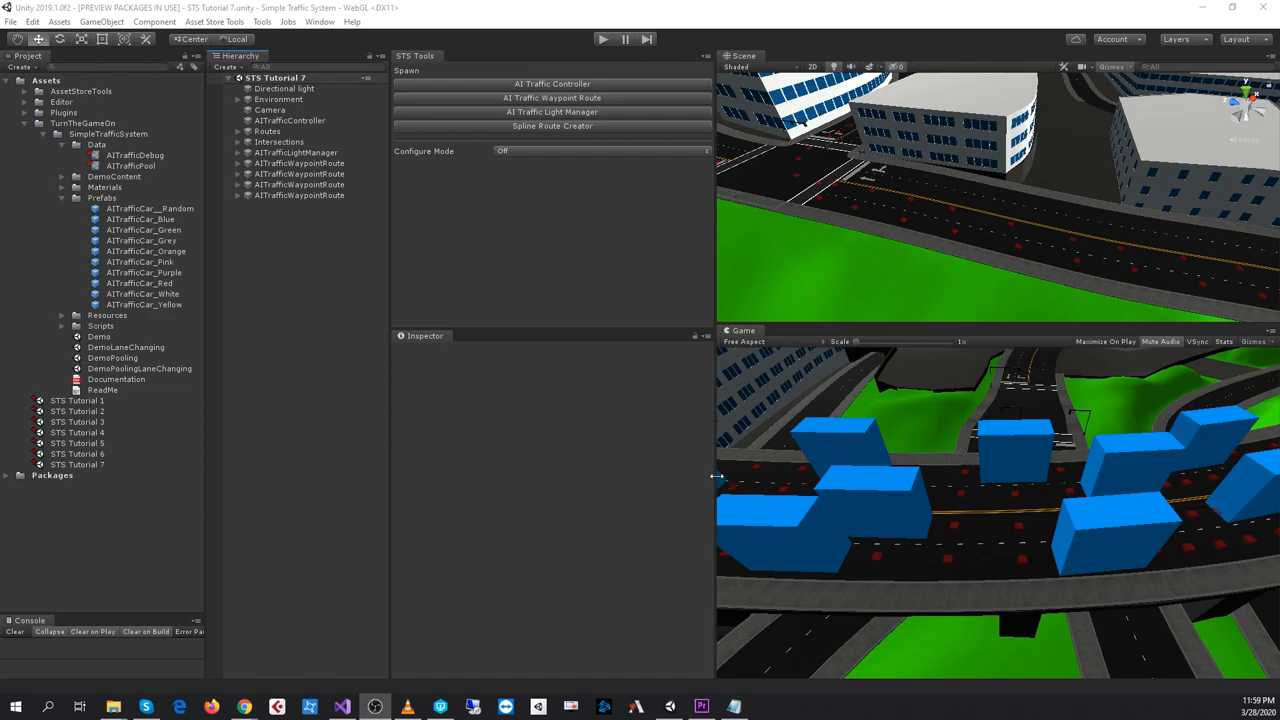
mouse_move(836, 211)
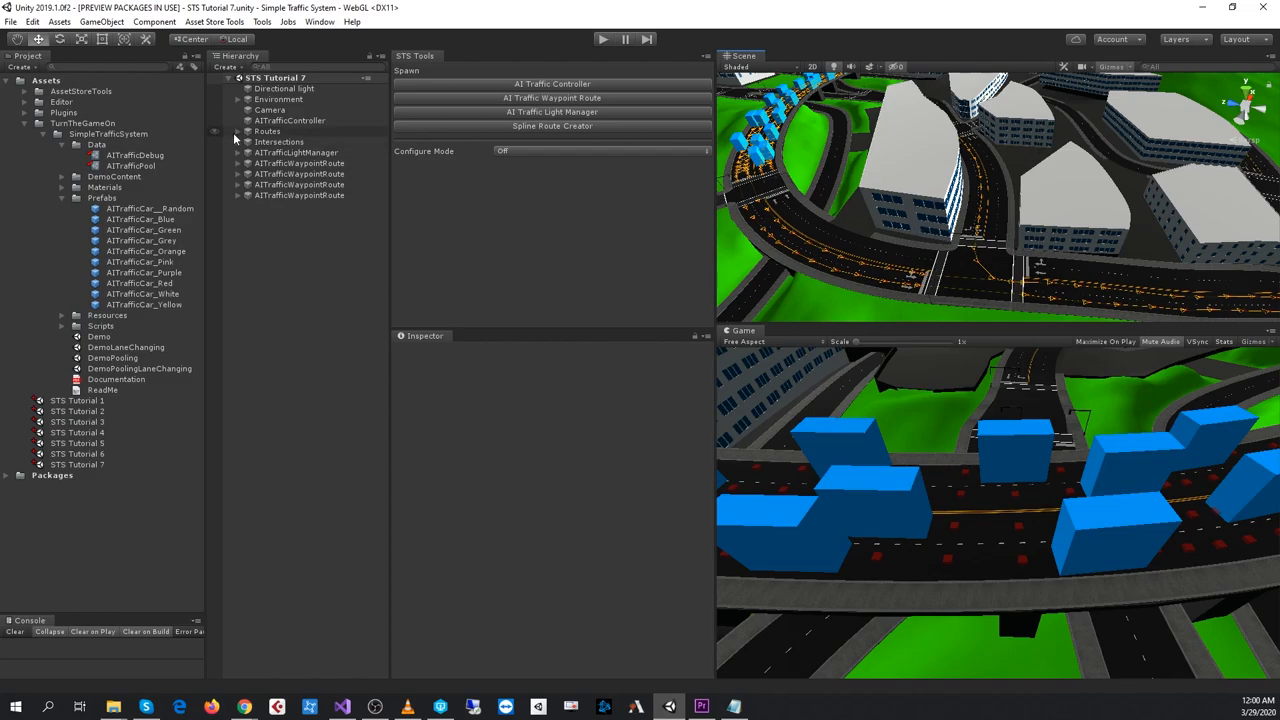
Select the first waypoint route and switch the STS Tools configure mode to Spawn Points.
left_click(300, 141)
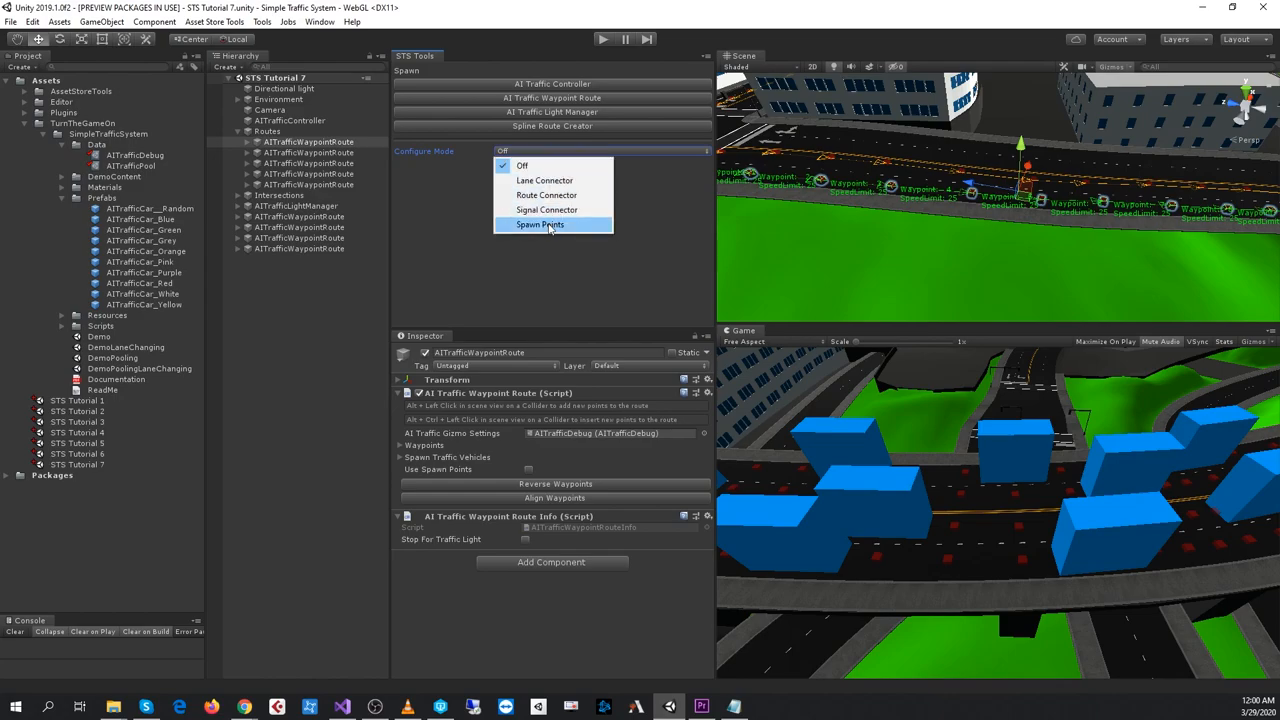
left_click(540, 224)
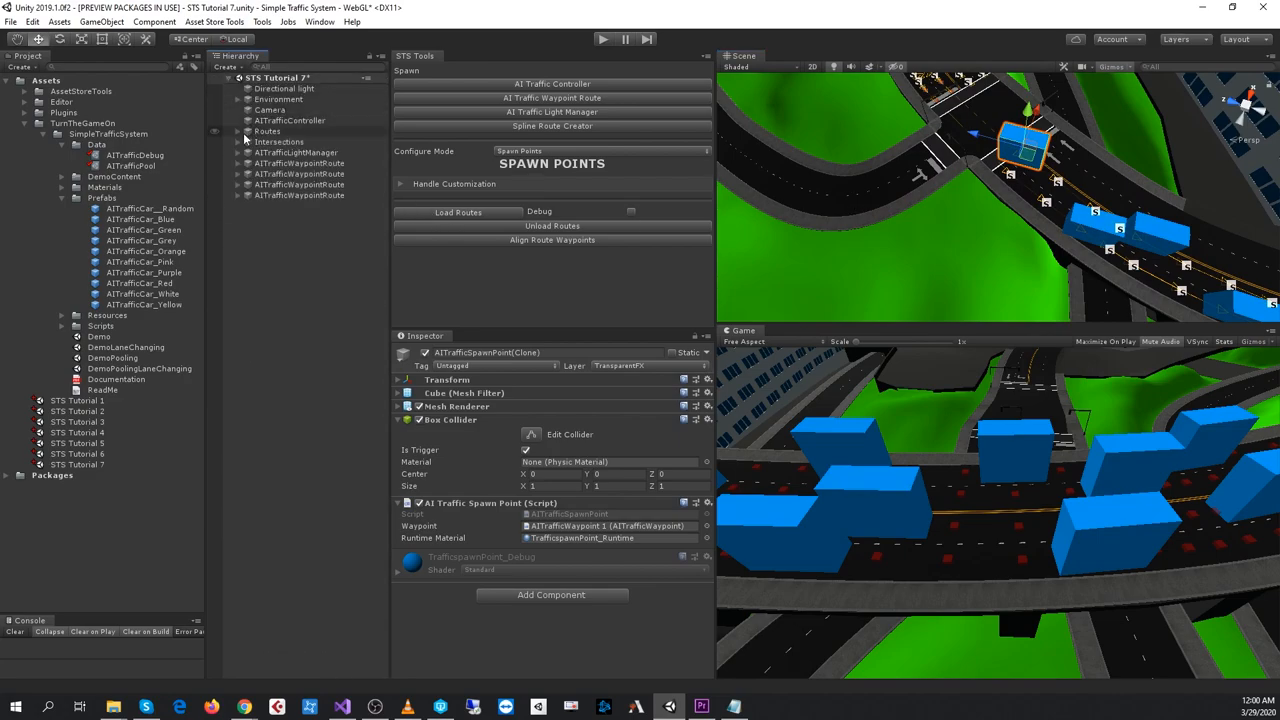
Expand Routes to list its five waypoint routes and clear the spawn point selection.
left_click(232, 130)
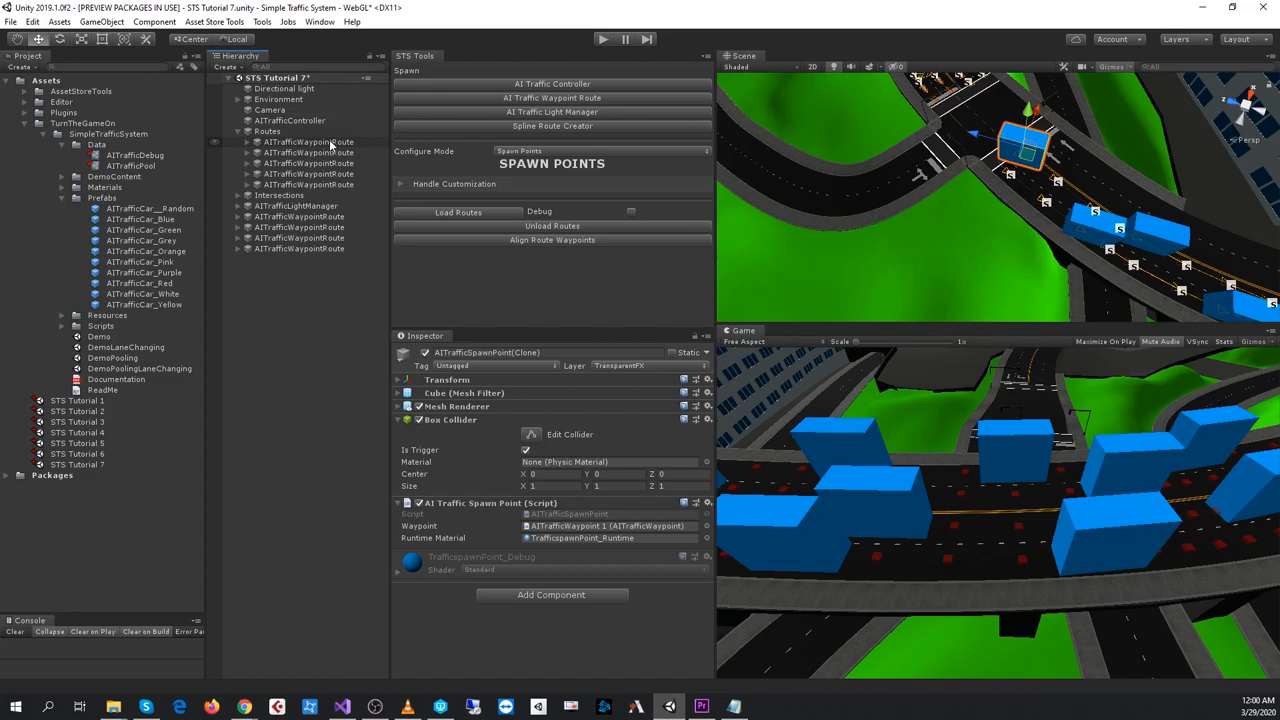
left_click(308, 141)
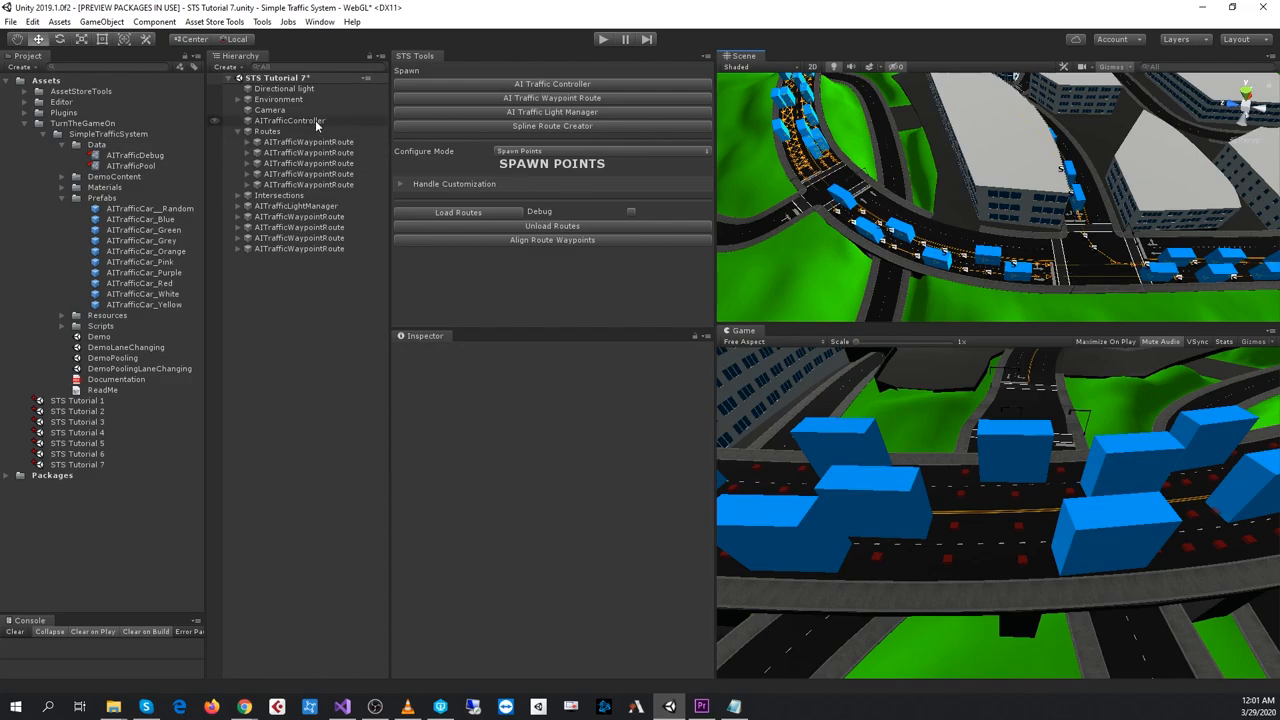
Enable pooling on AITrafficController with Camera as centre point, then open AITrafficPool.
left_click(289, 120)
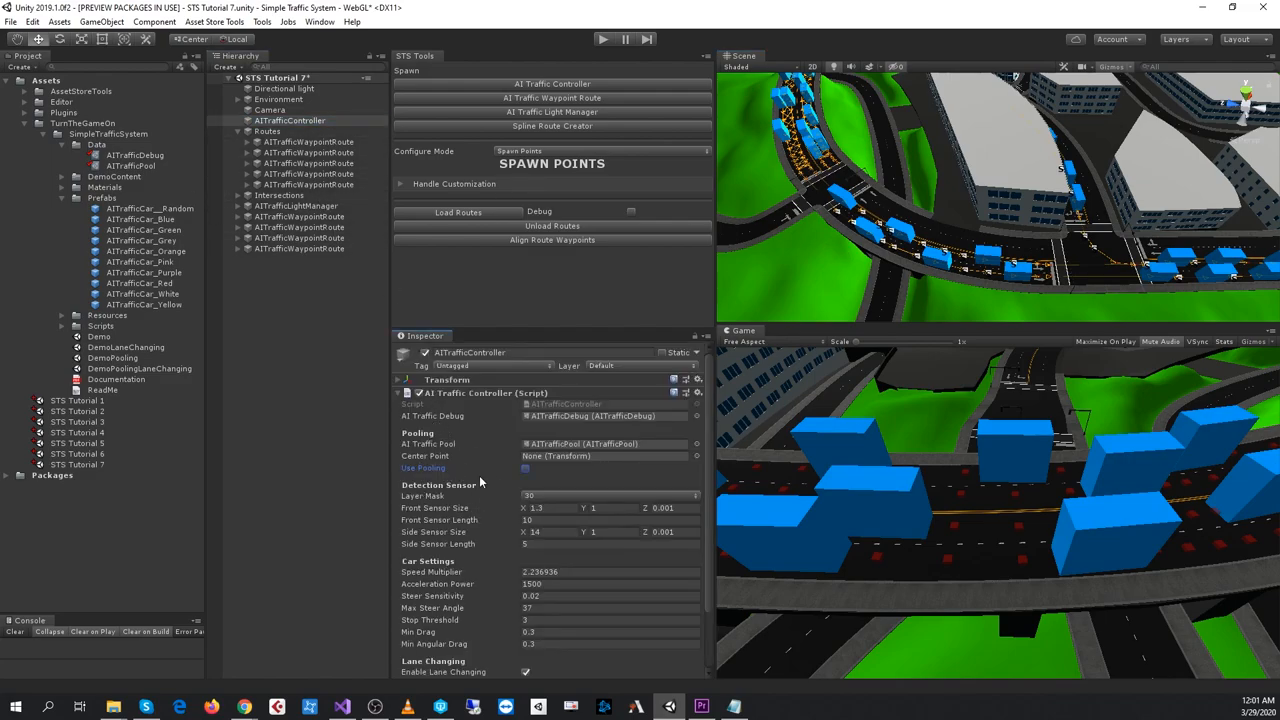
left_click(526, 467)
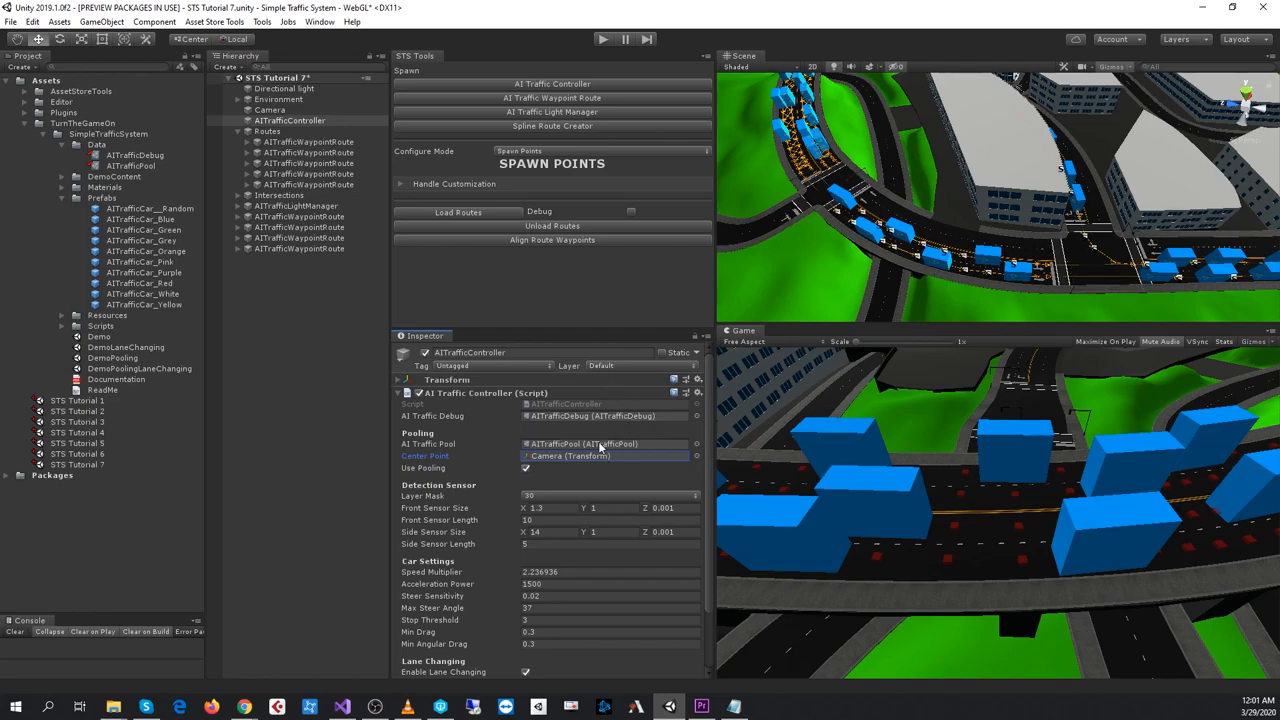
left_click(130, 165)
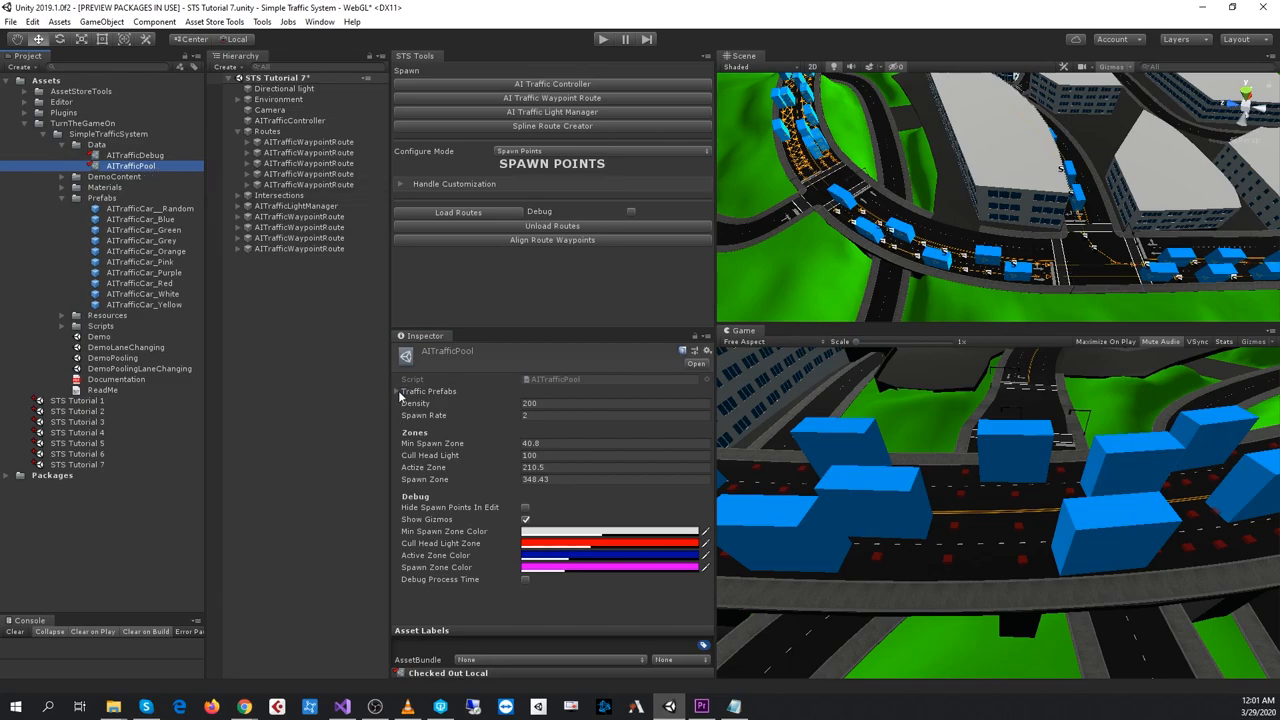
Show the pool's nine car prefabs, check a route's Spawn Traffic Vehicles, then reselect AITrafficPool.
left_click(399, 391)
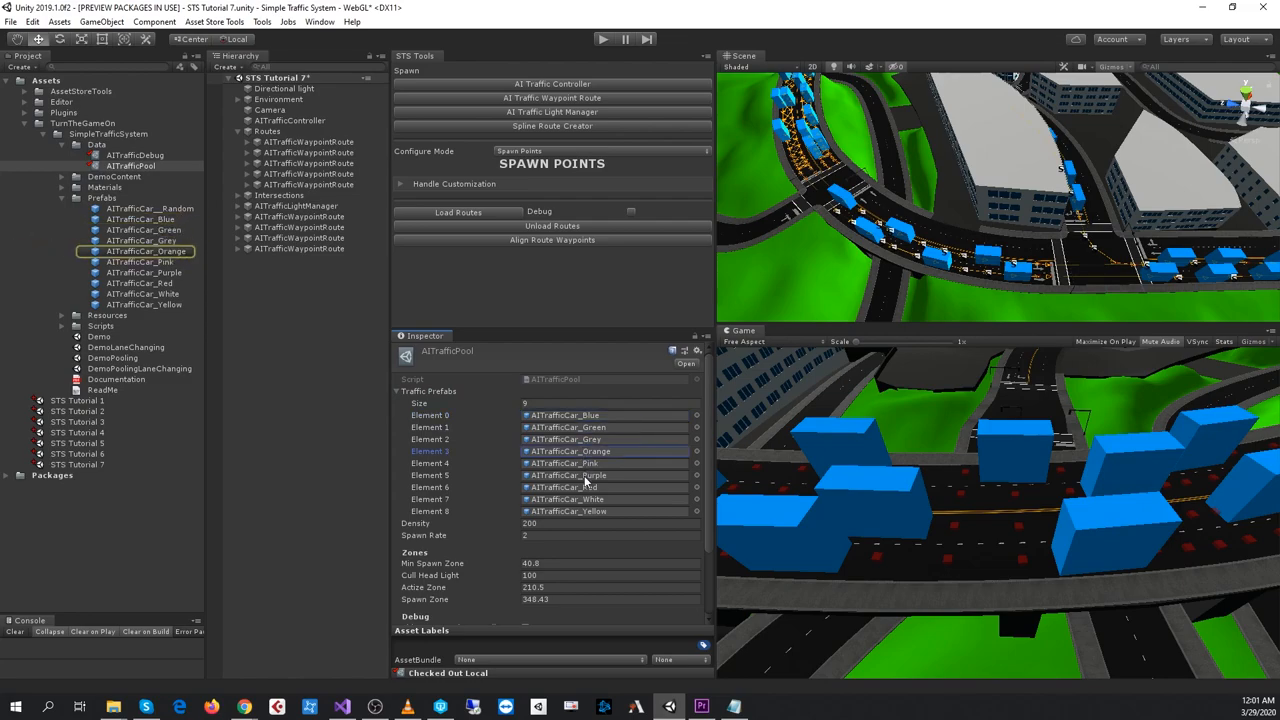
mouse_move(584, 481)
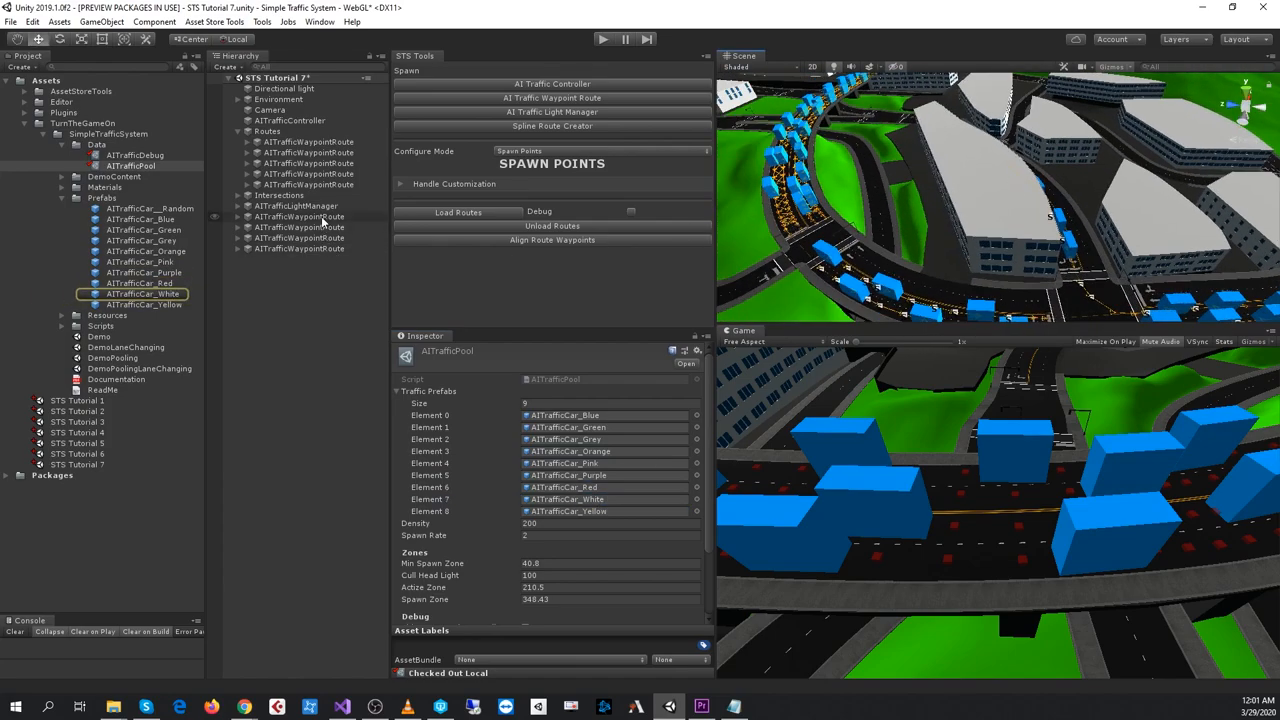
left_click(300, 216)
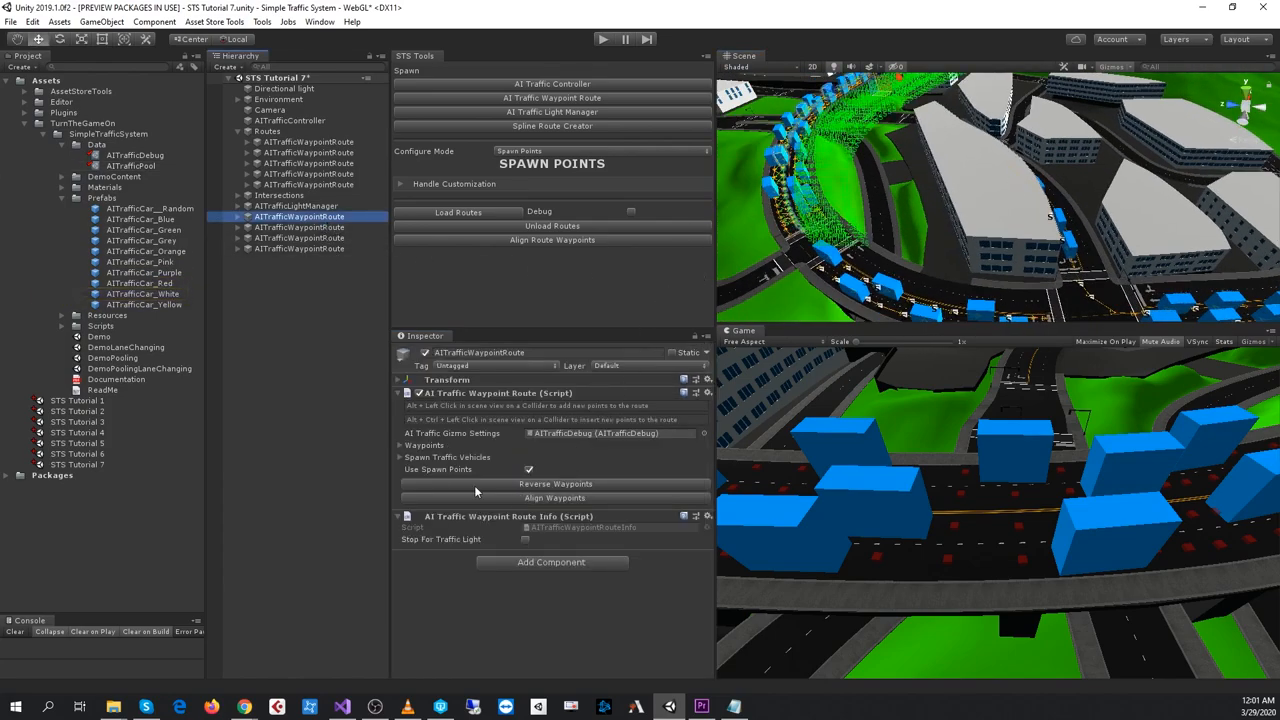
left_click(402, 457)
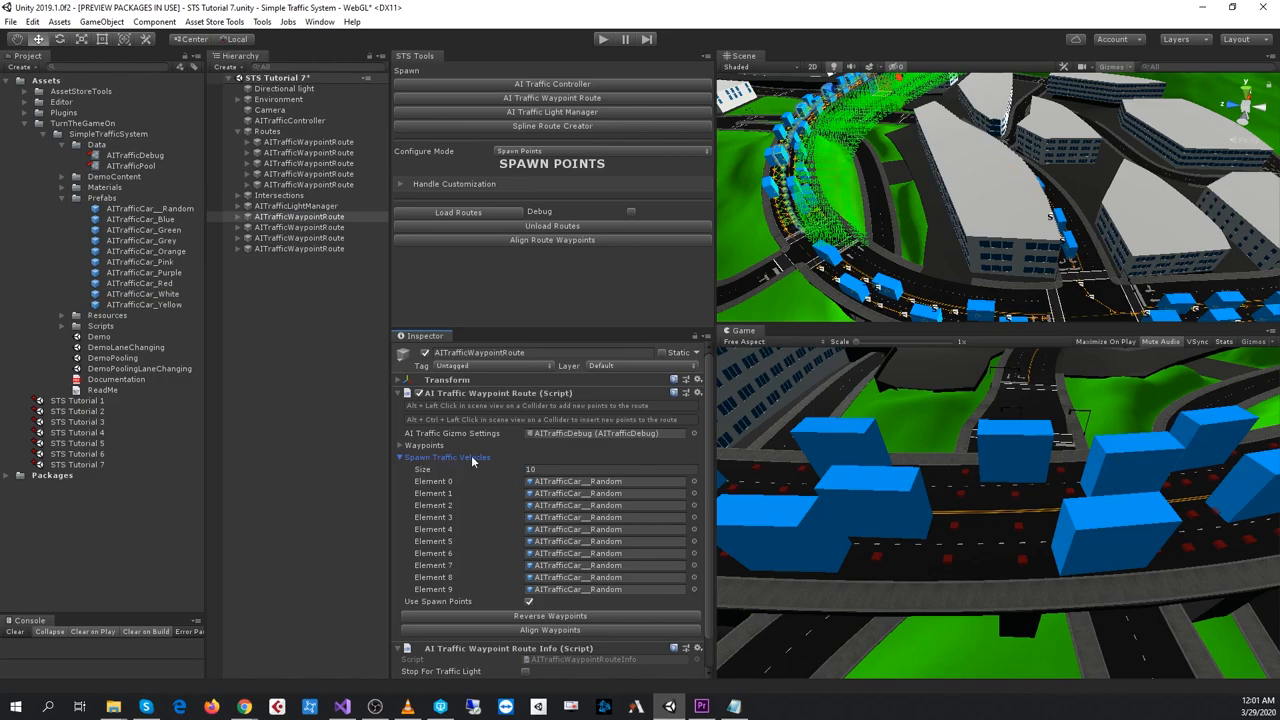
left_click(406, 457)
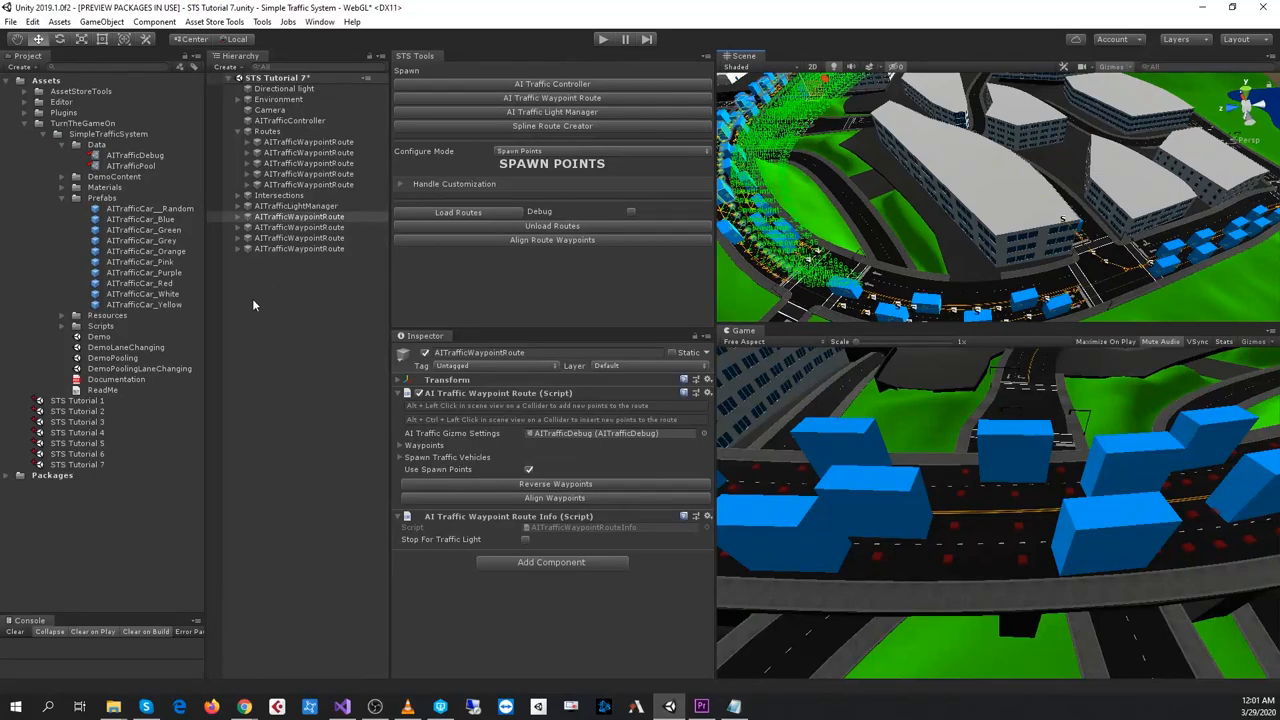
left_click(130, 165)
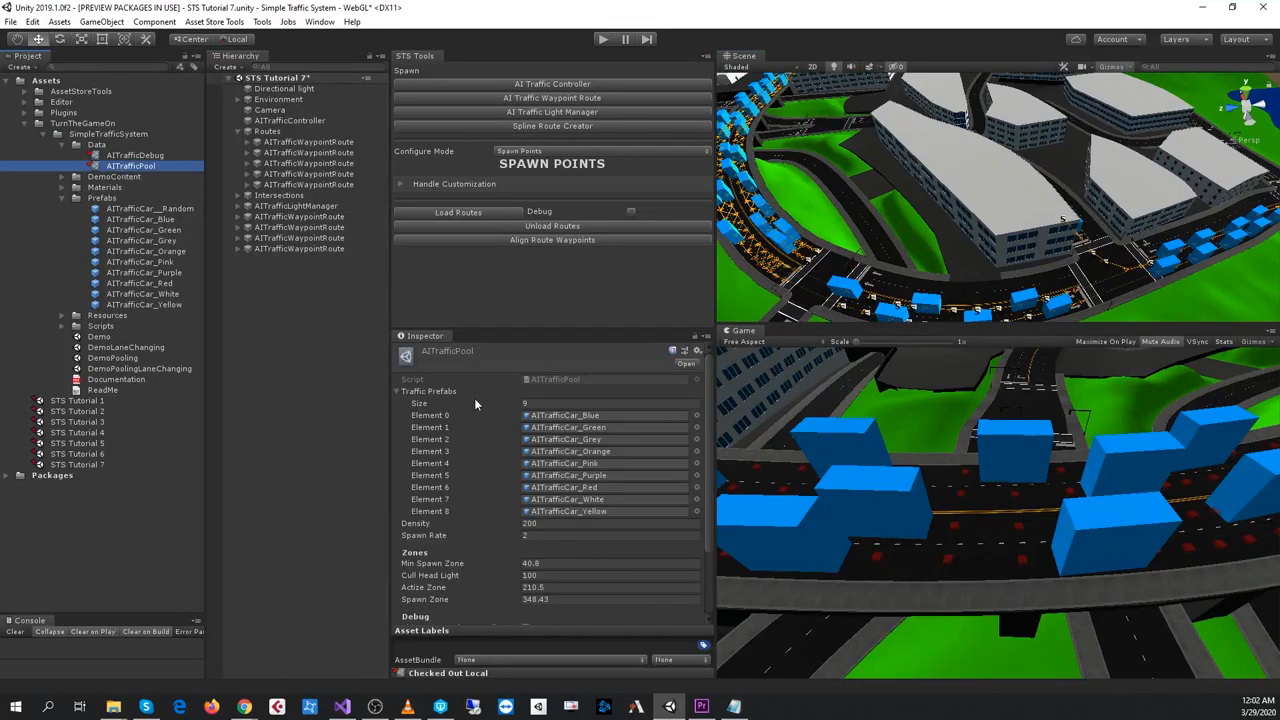
Collapse Traffic Prefabs and review Density 200 and Spawn Rate 2 over the highway view.
left_click(400, 391)
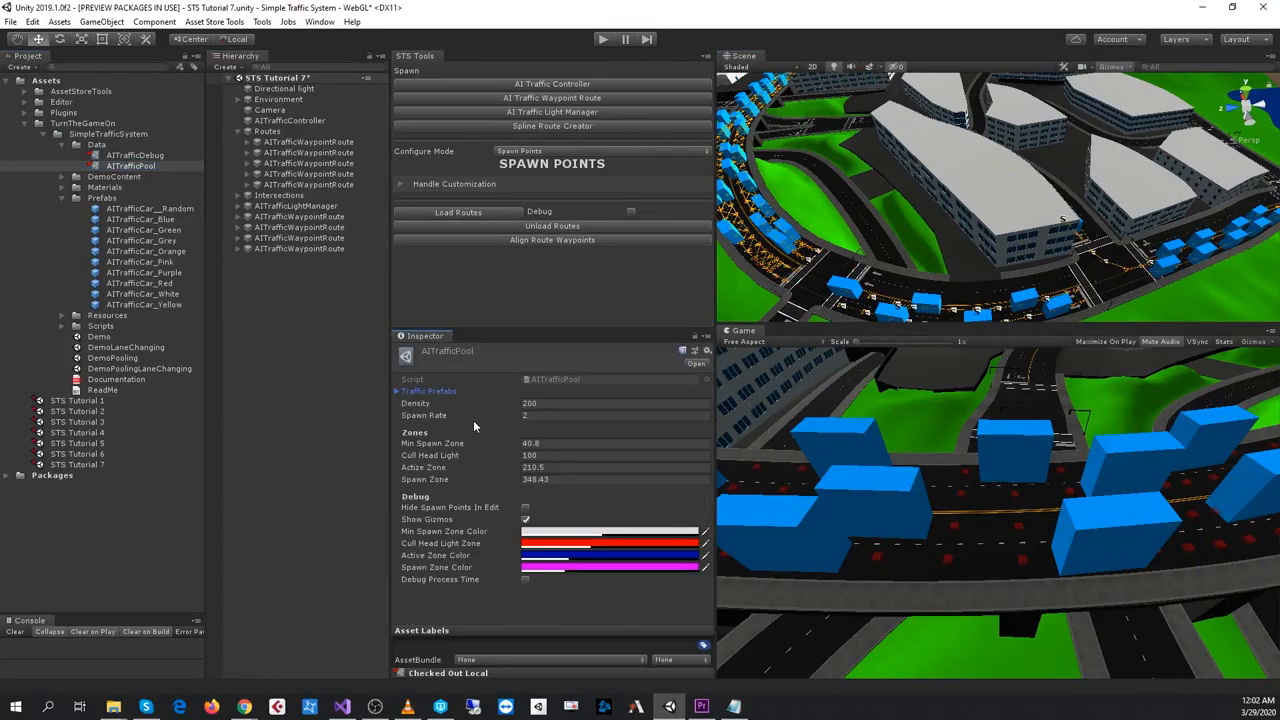
left_click(610, 403)
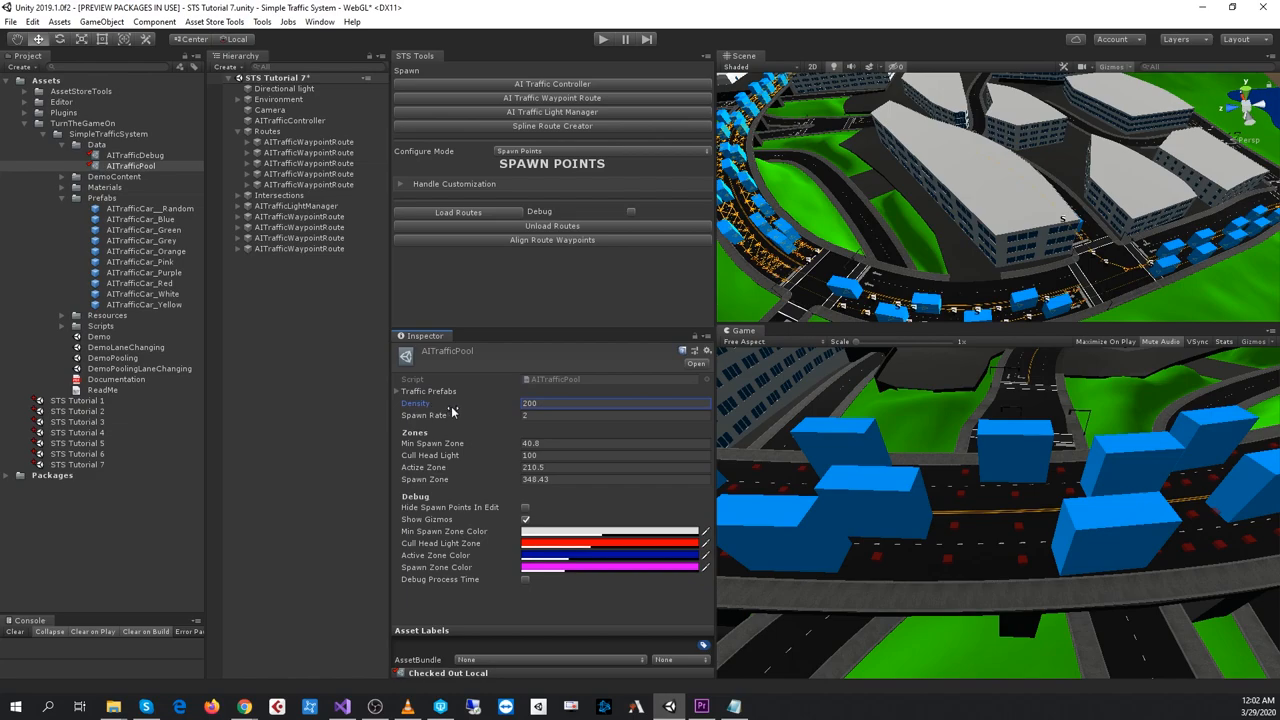
left_click(610, 403)
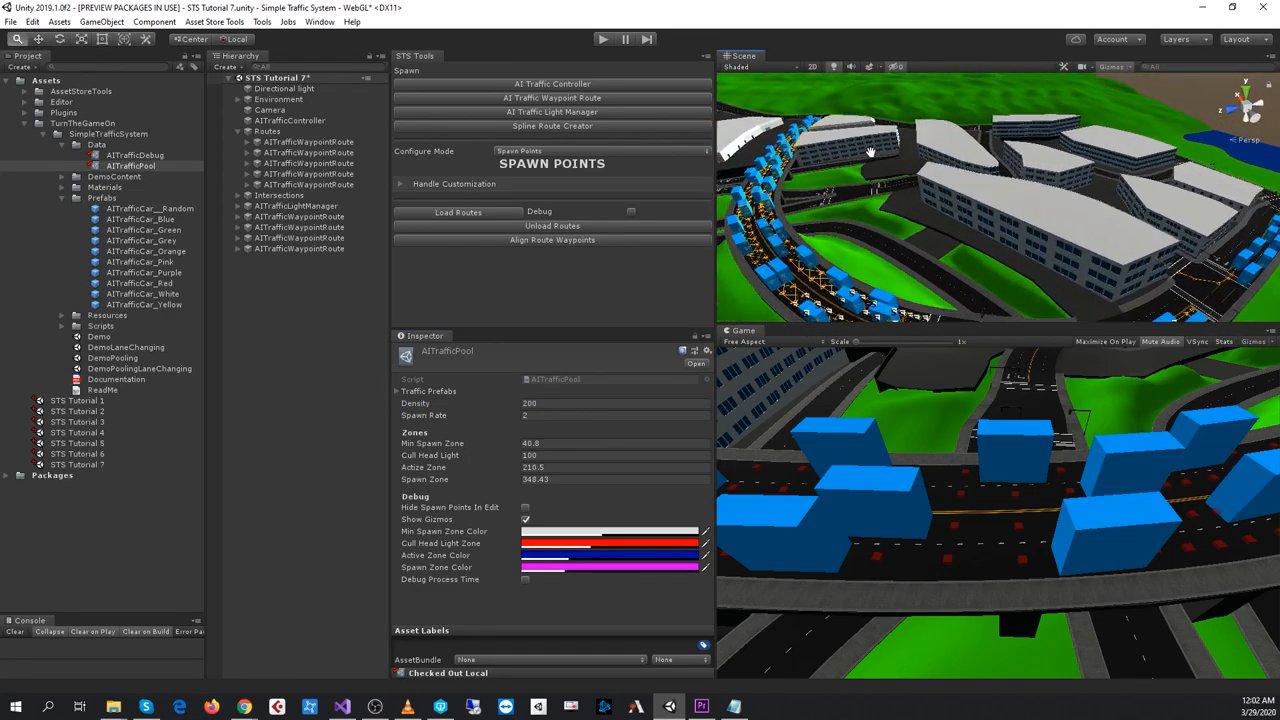
left_click_drag(870, 150, 1040, 270)
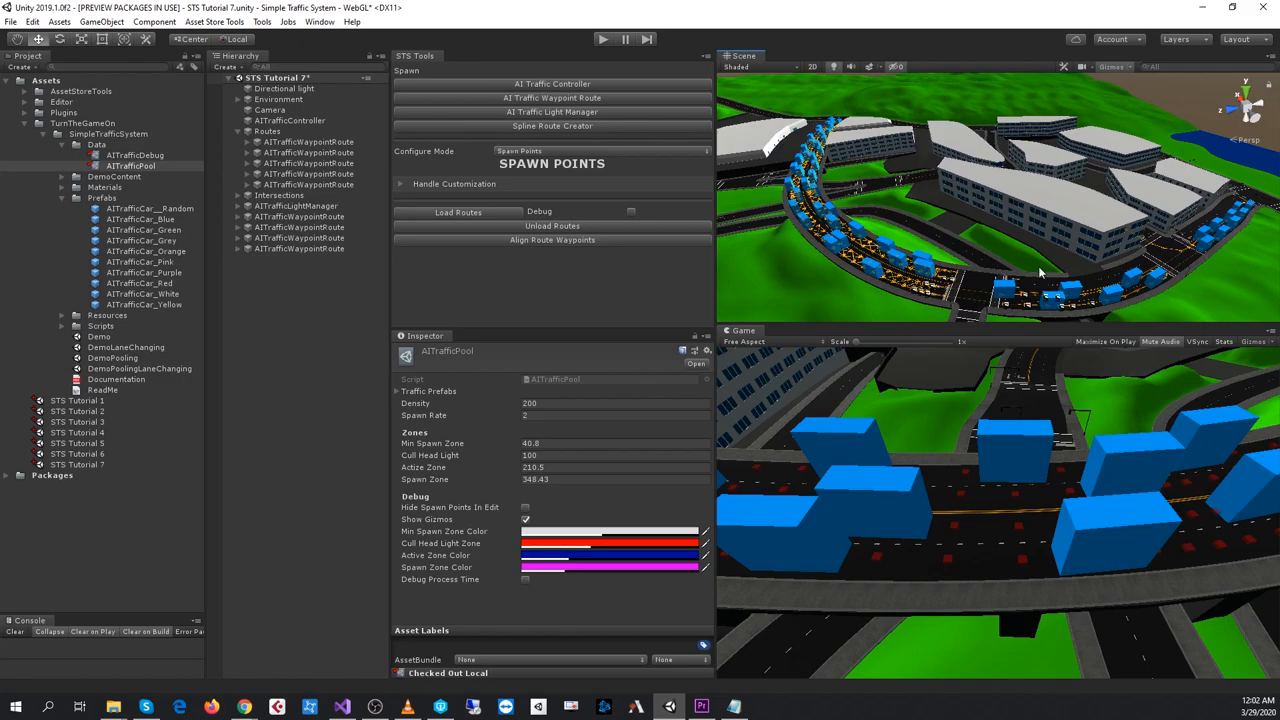
mouse_move(818, 252)
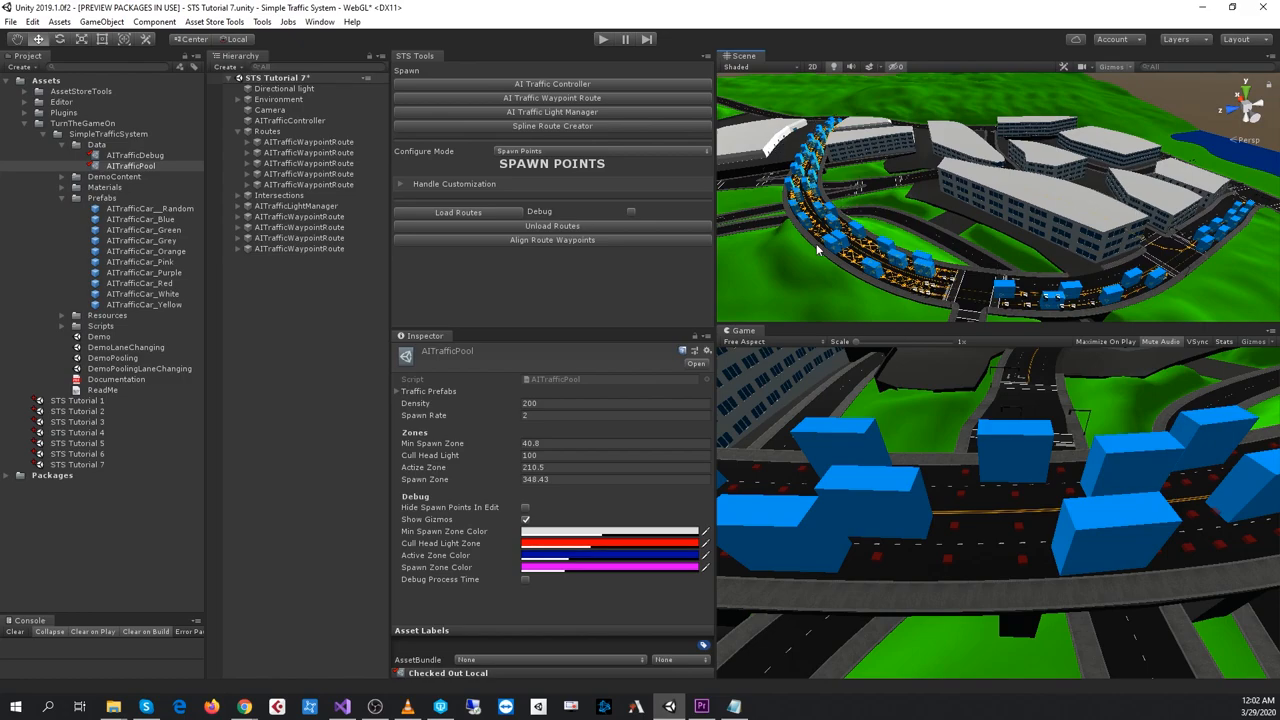
left_click(615, 415)
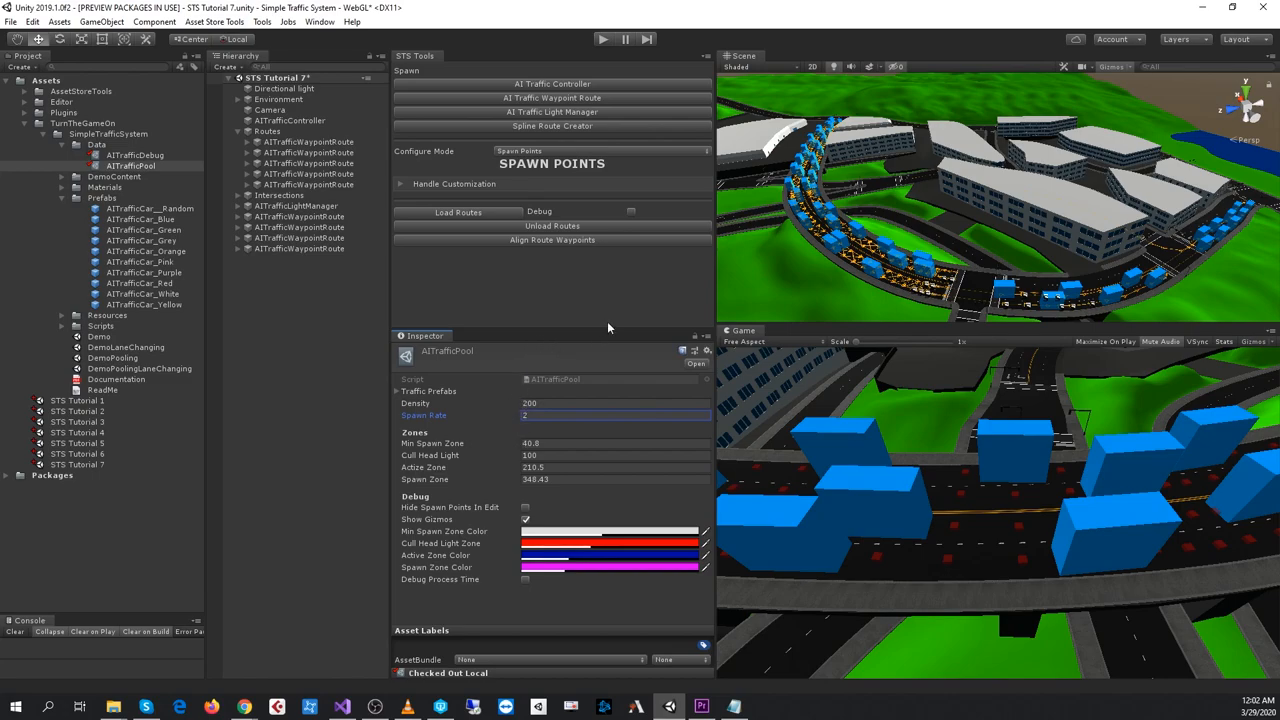
mouse_move(615, 330)
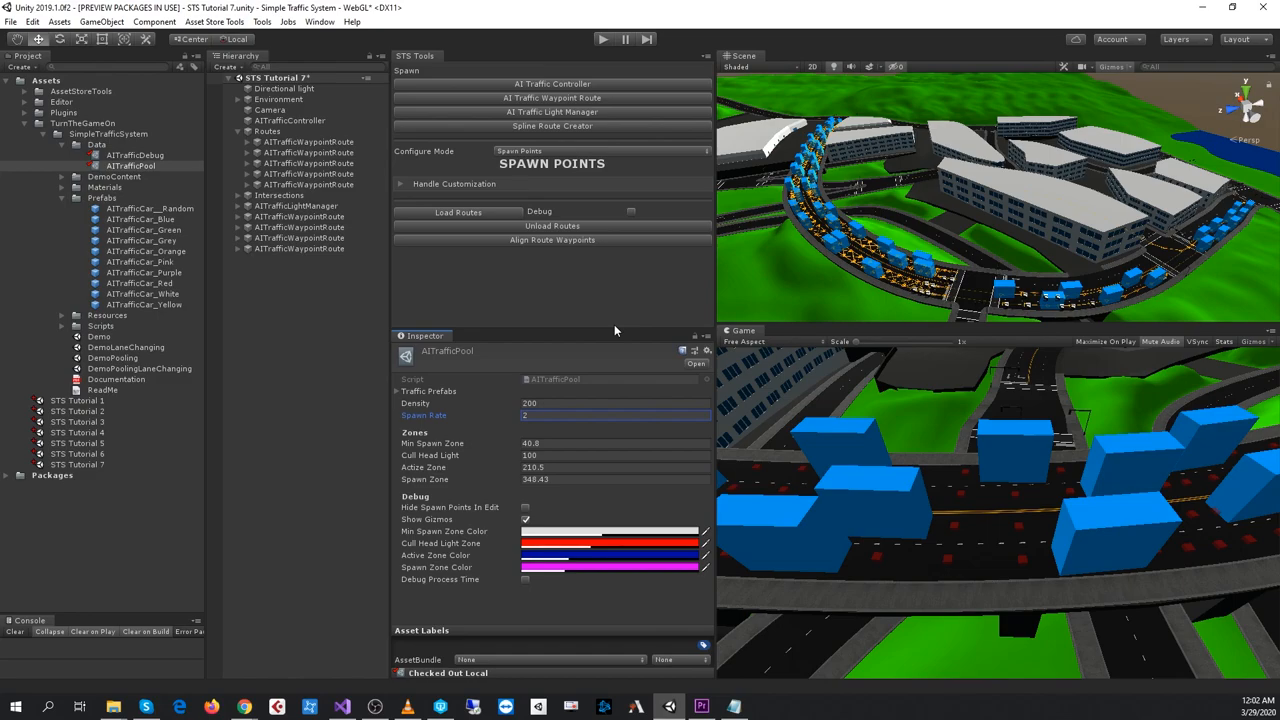
mouse_move(512, 455)
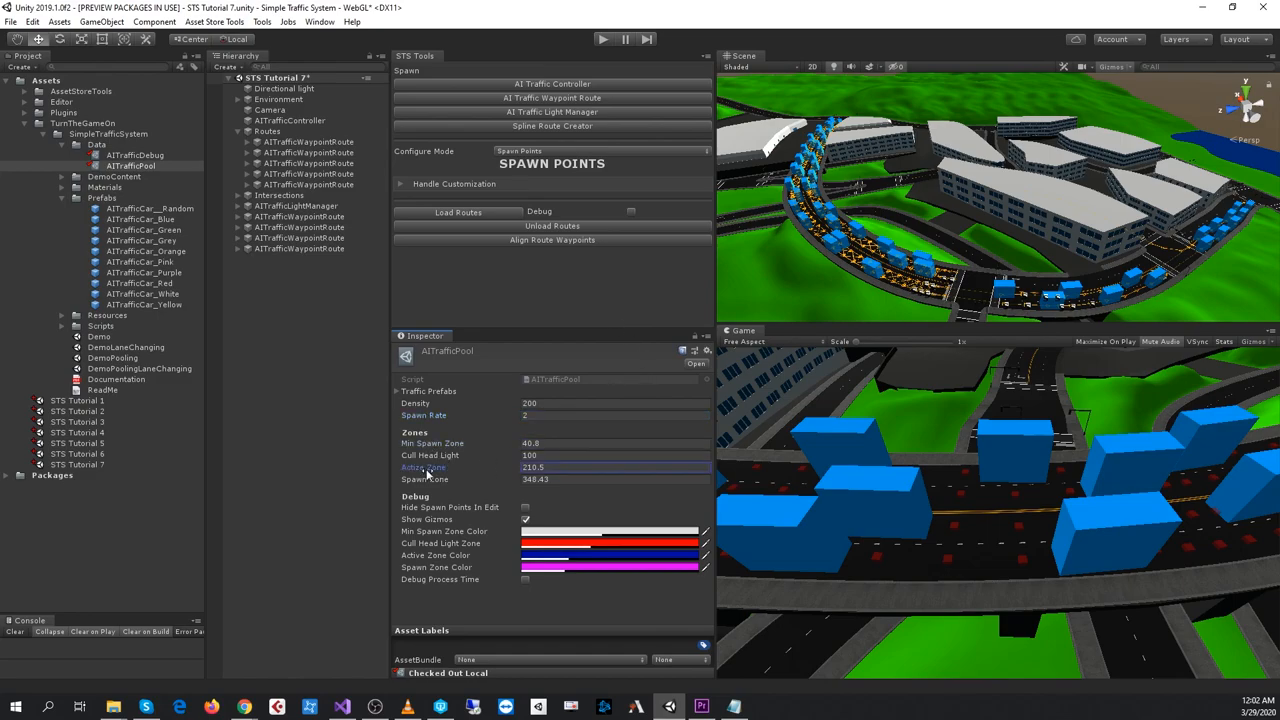
Deselect AITrafficPool, play the scene to watch pooled cars spawn inside zone rings, then stop.
left_click(432, 443)
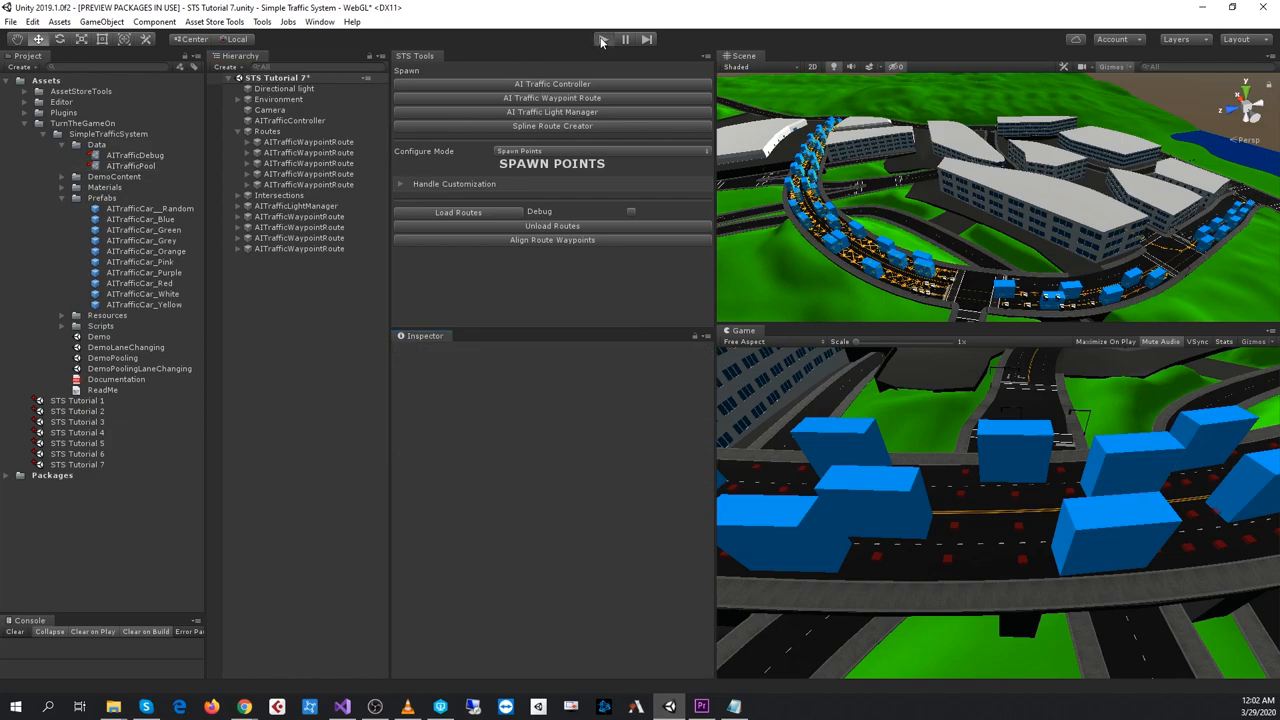
left_click(602, 39)
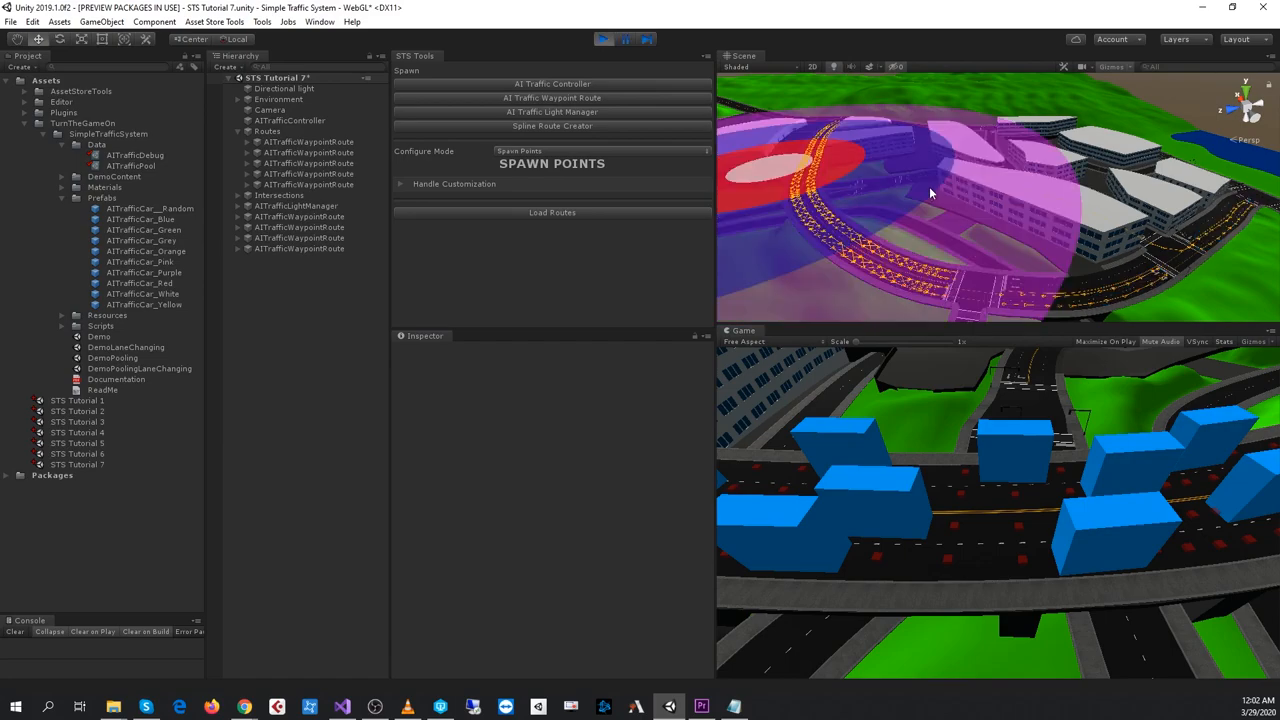
mouse_move(892, 208)
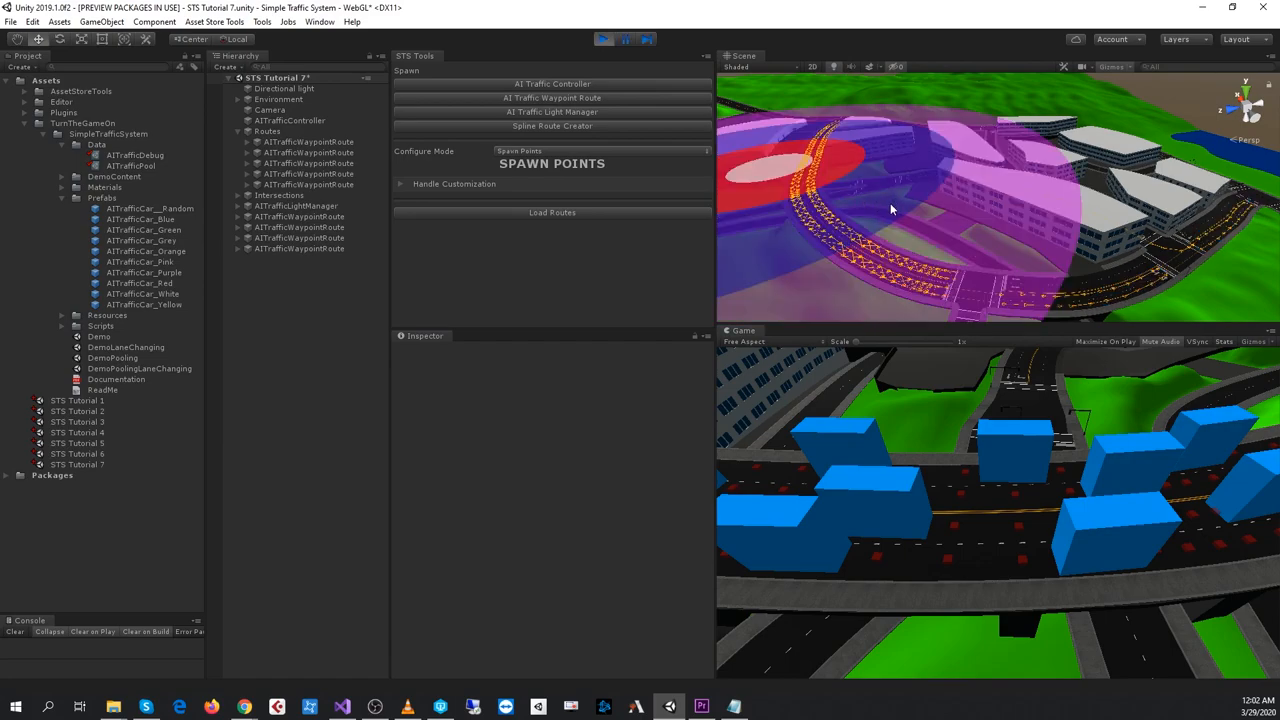
mouse_move(920, 207)
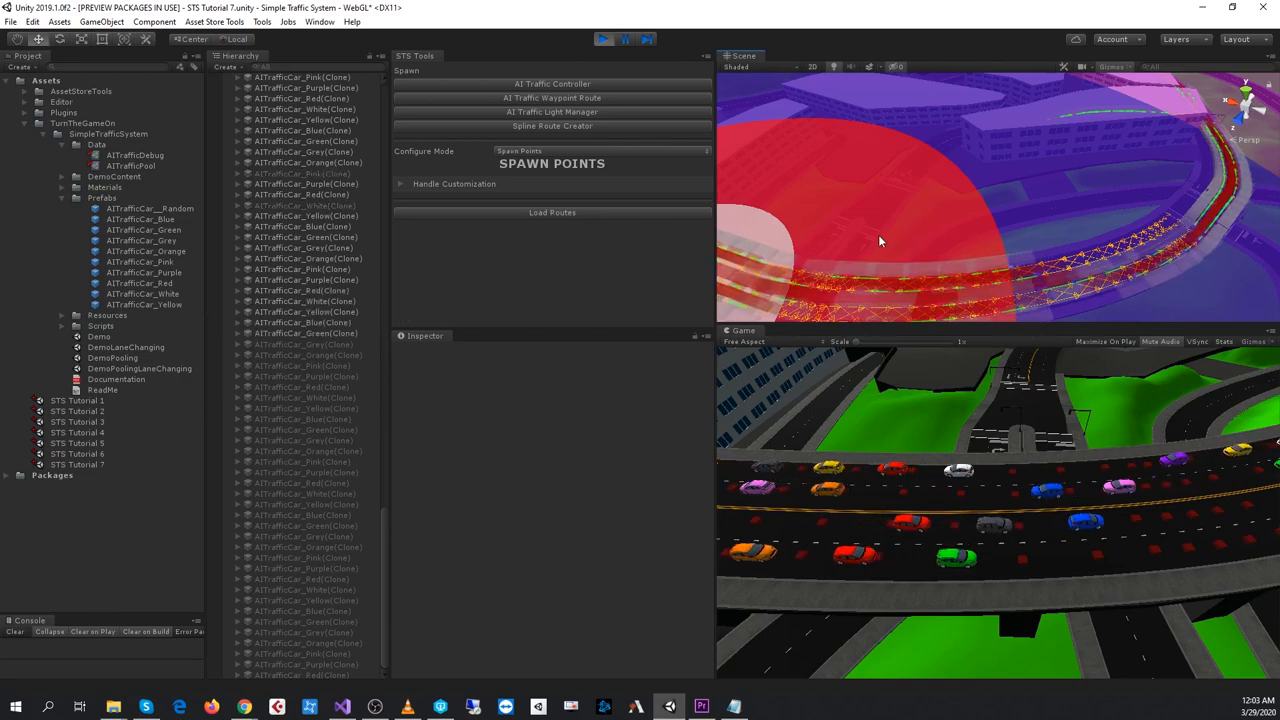
left_click(604, 38)
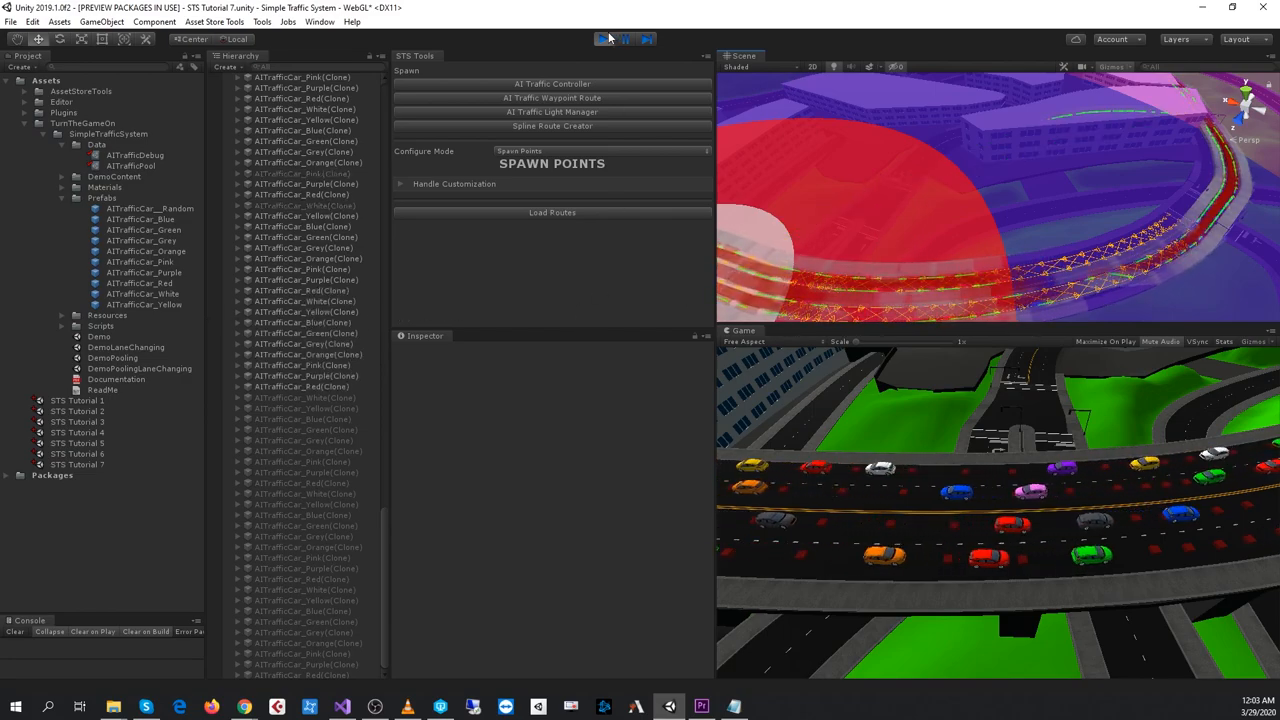
Stop play, change AITrafficPool Density from 200 to 60, and run the scene again.
left_click(604, 37)
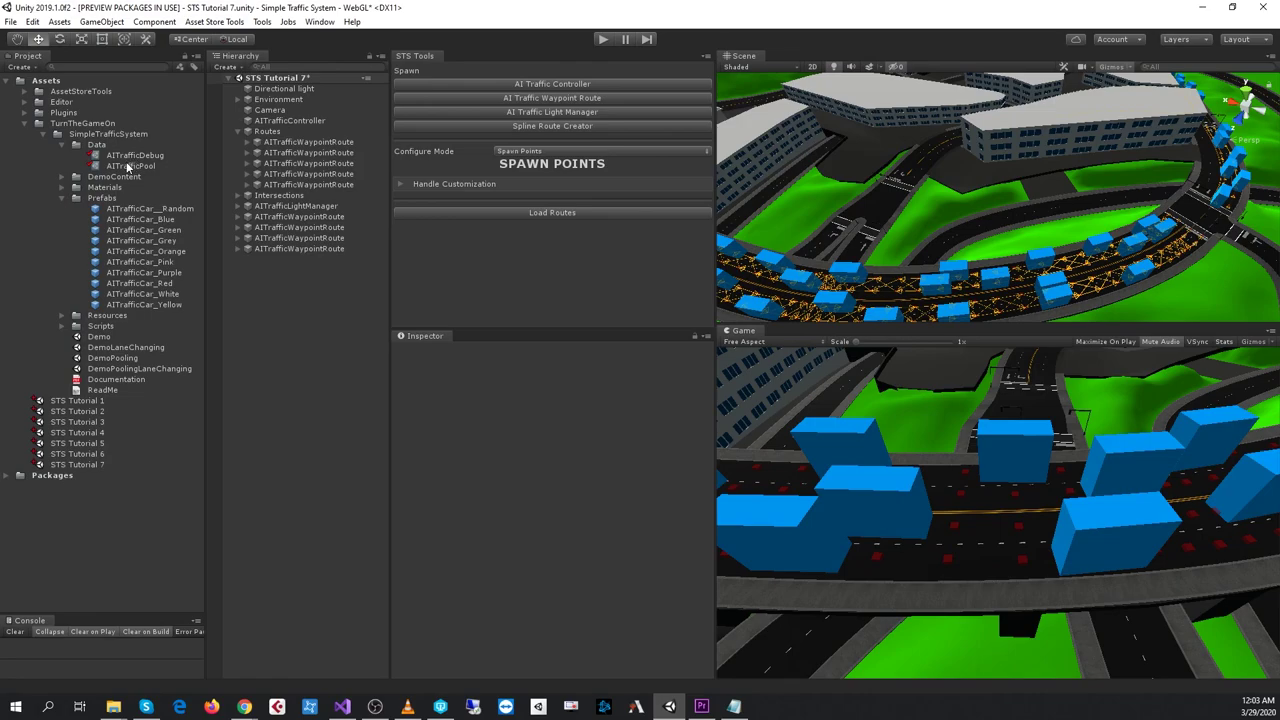
left_click(125, 166)
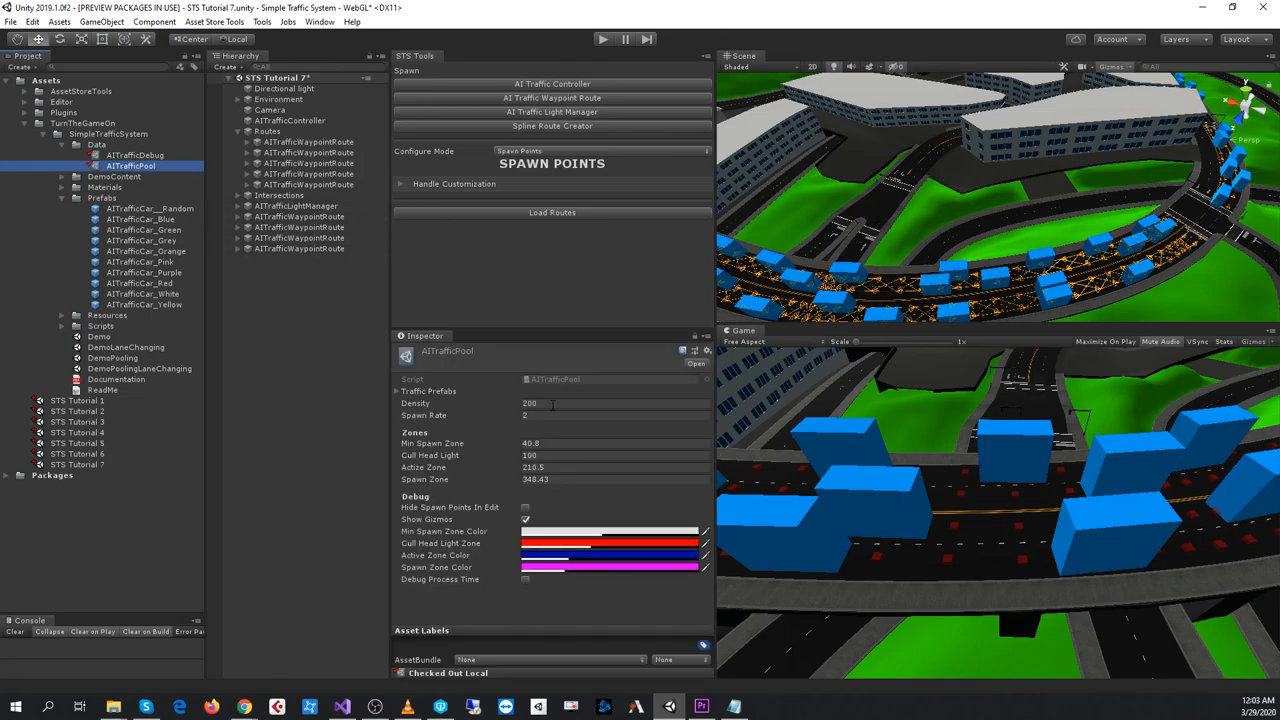
left_click(580, 403)
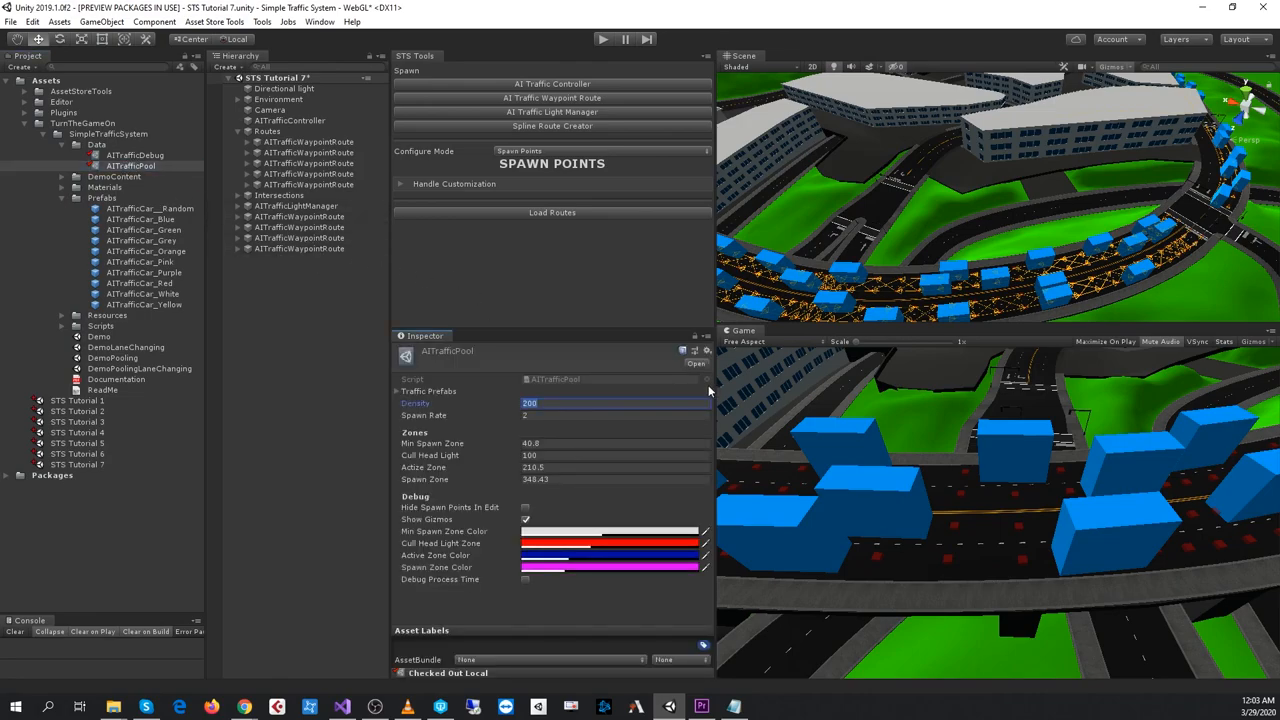
type("40")
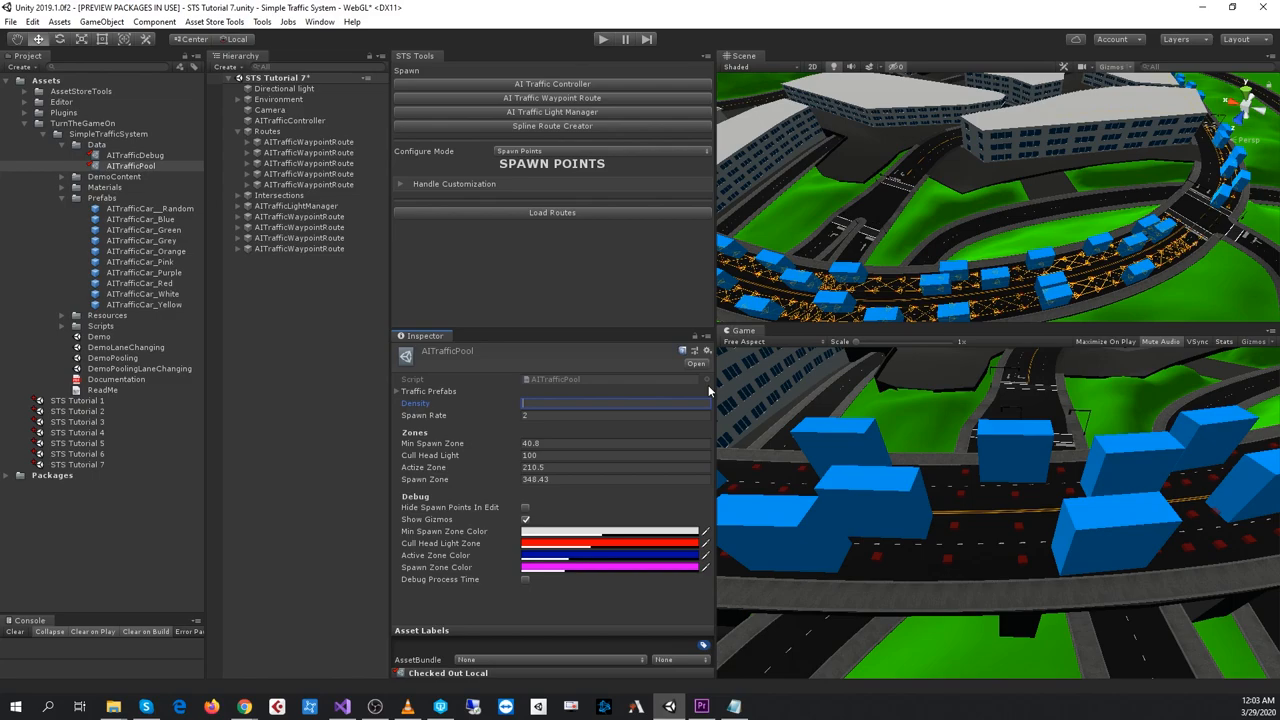
type("60")
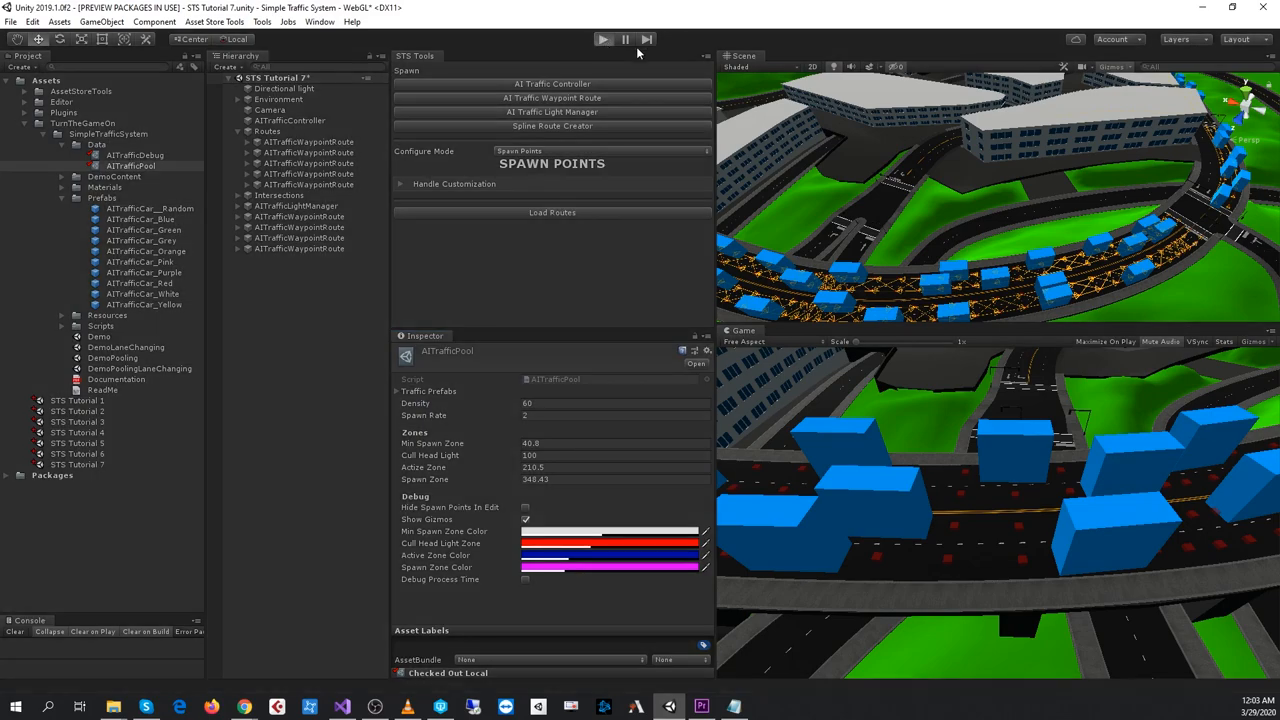
left_click(603, 39)
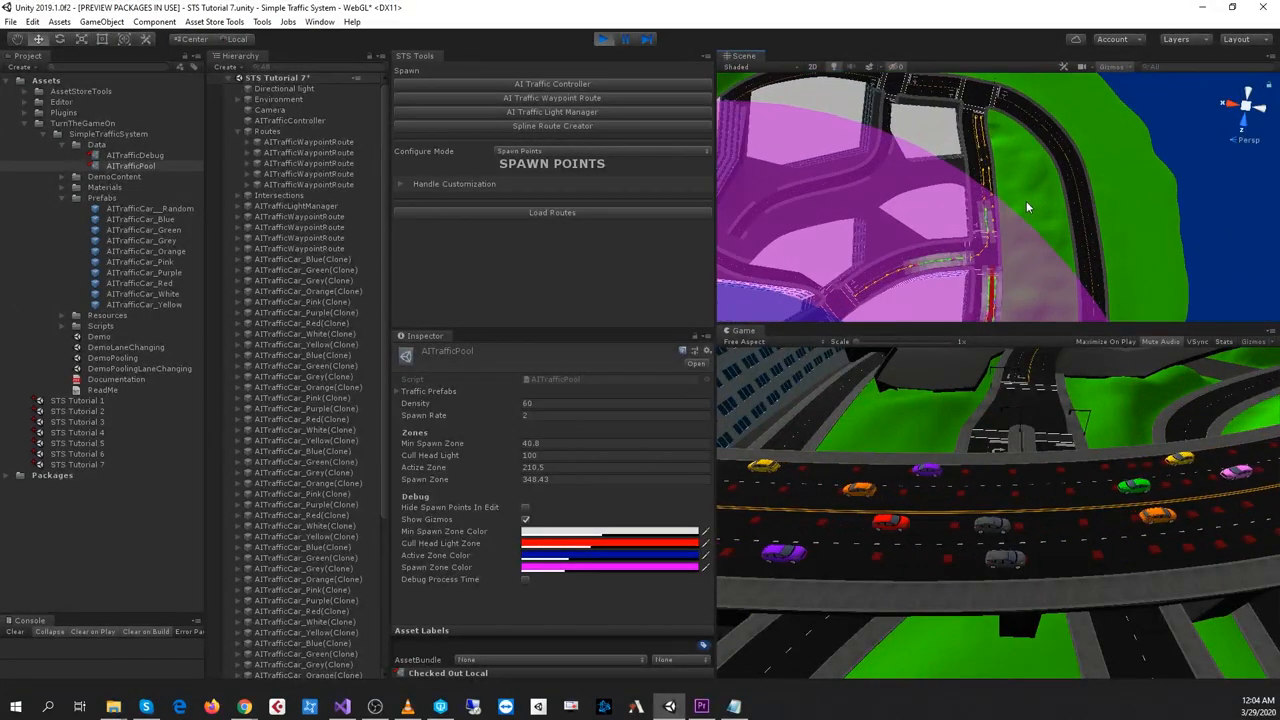
Orbit the Scene view to look down on the spawn-zone rings during play.
left_click_drag(1026, 207, 994, 163)
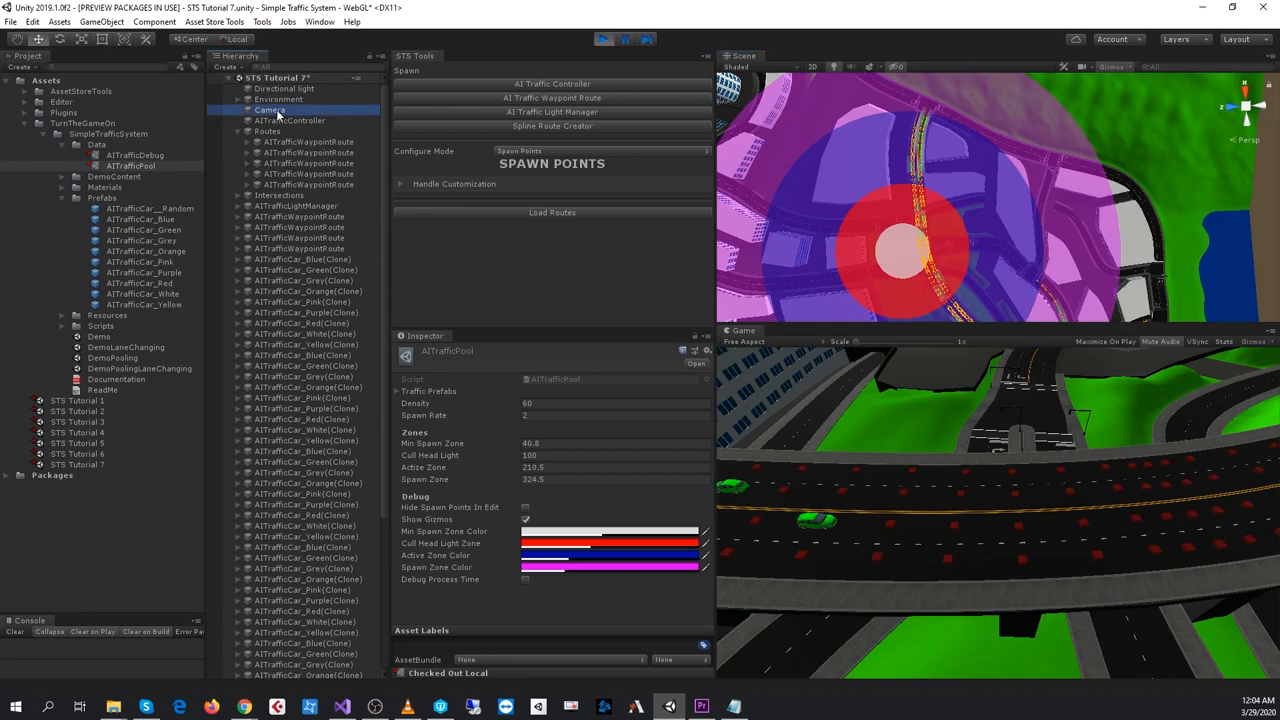
Select the Camera object and stop play mode.
left_click(275, 109)
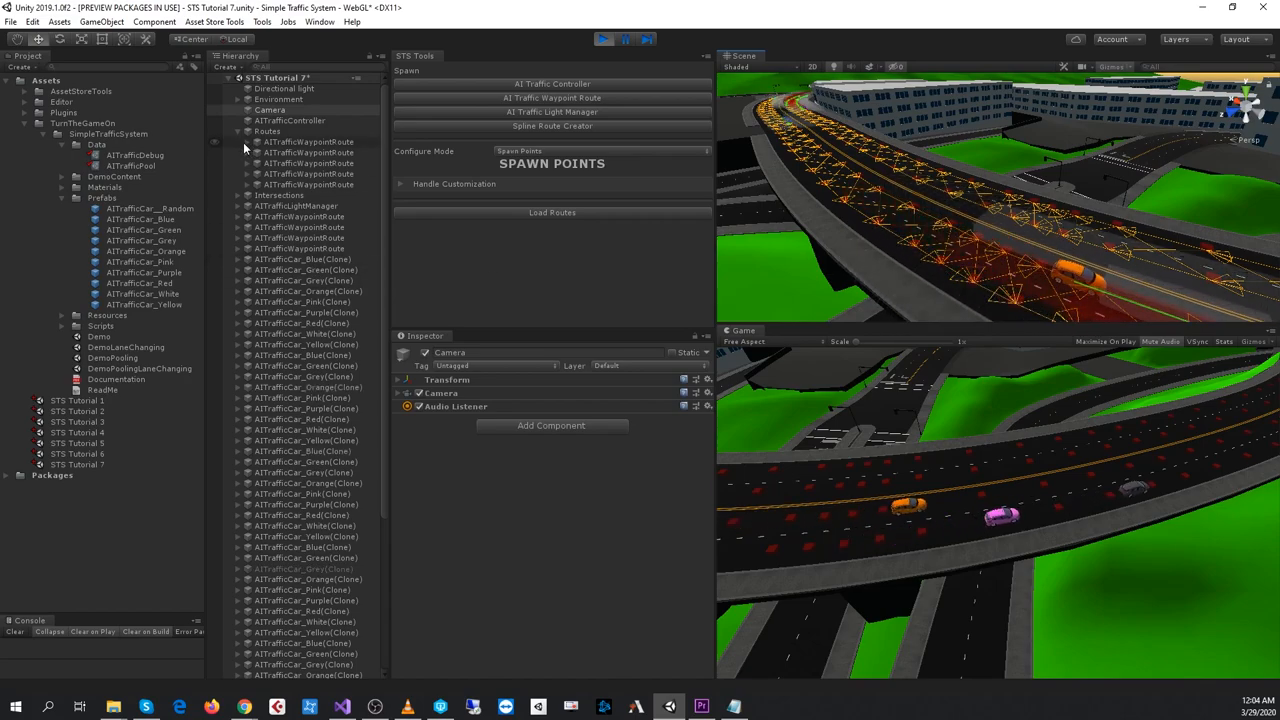
left_click(600, 37)
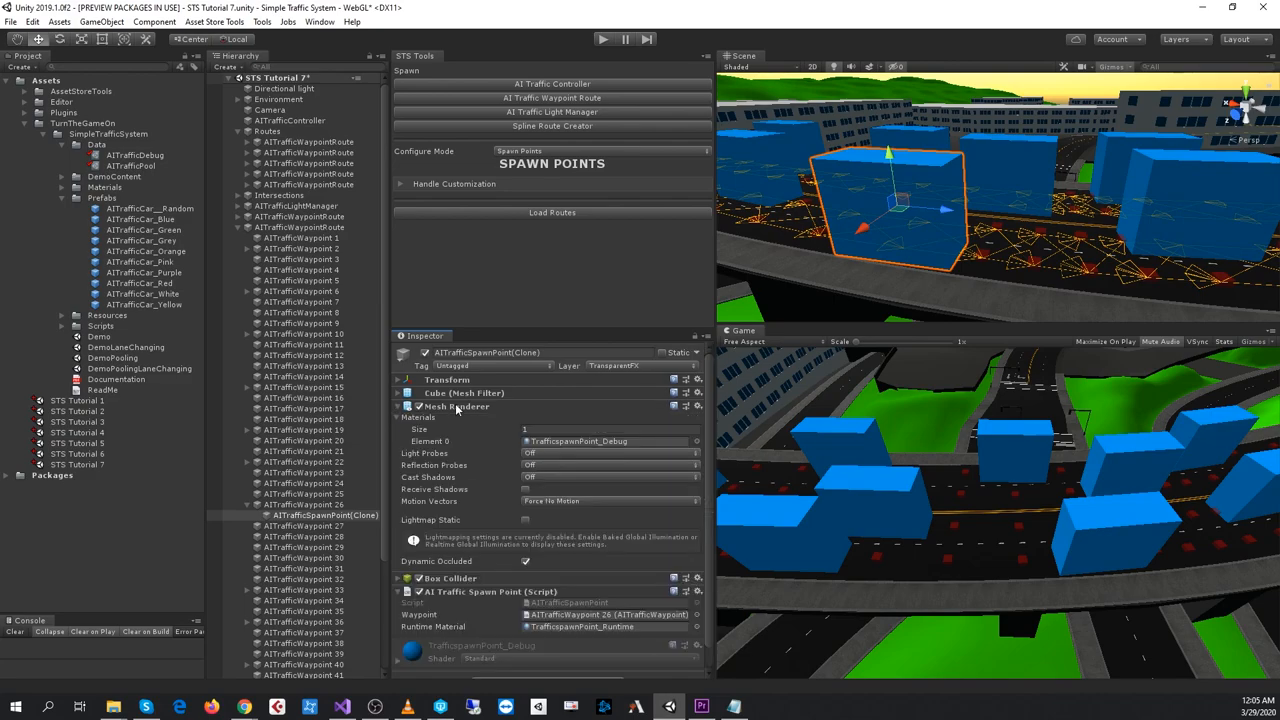
Collapse the spawn point's Mesh Renderer and Box Collider, then select its runtime material.
left_click(407, 406)
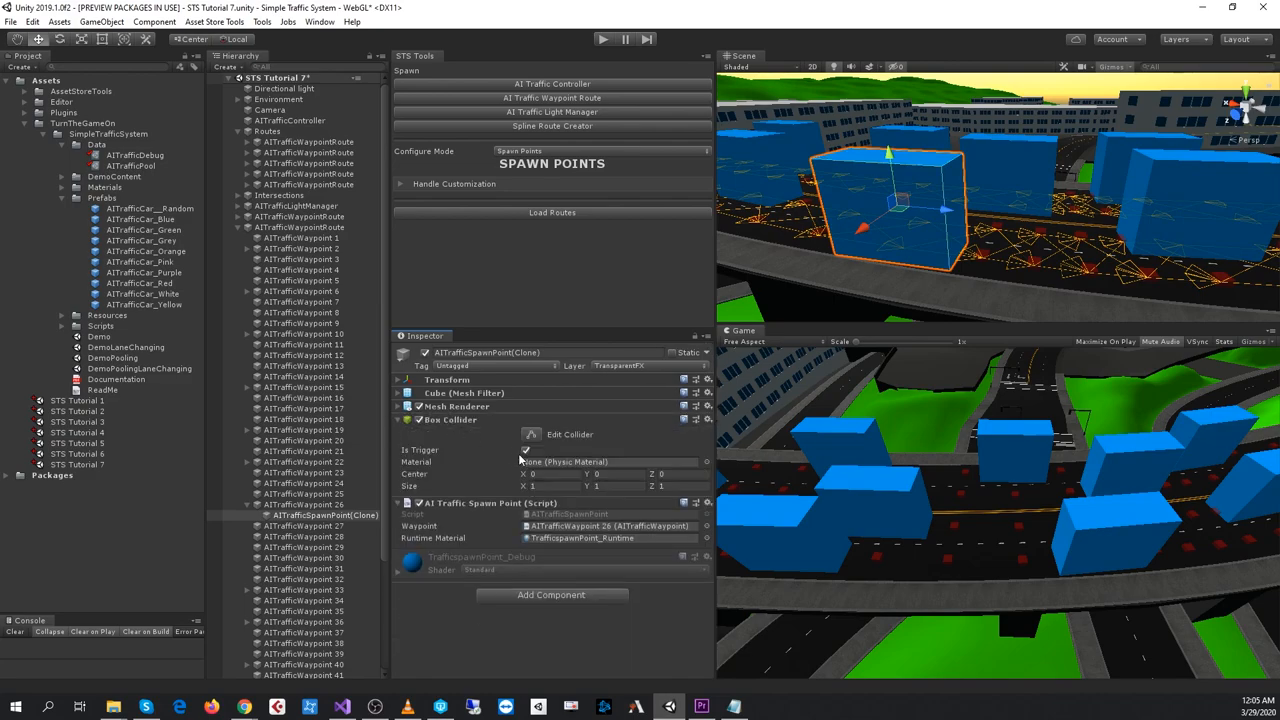
left_click(411, 419)
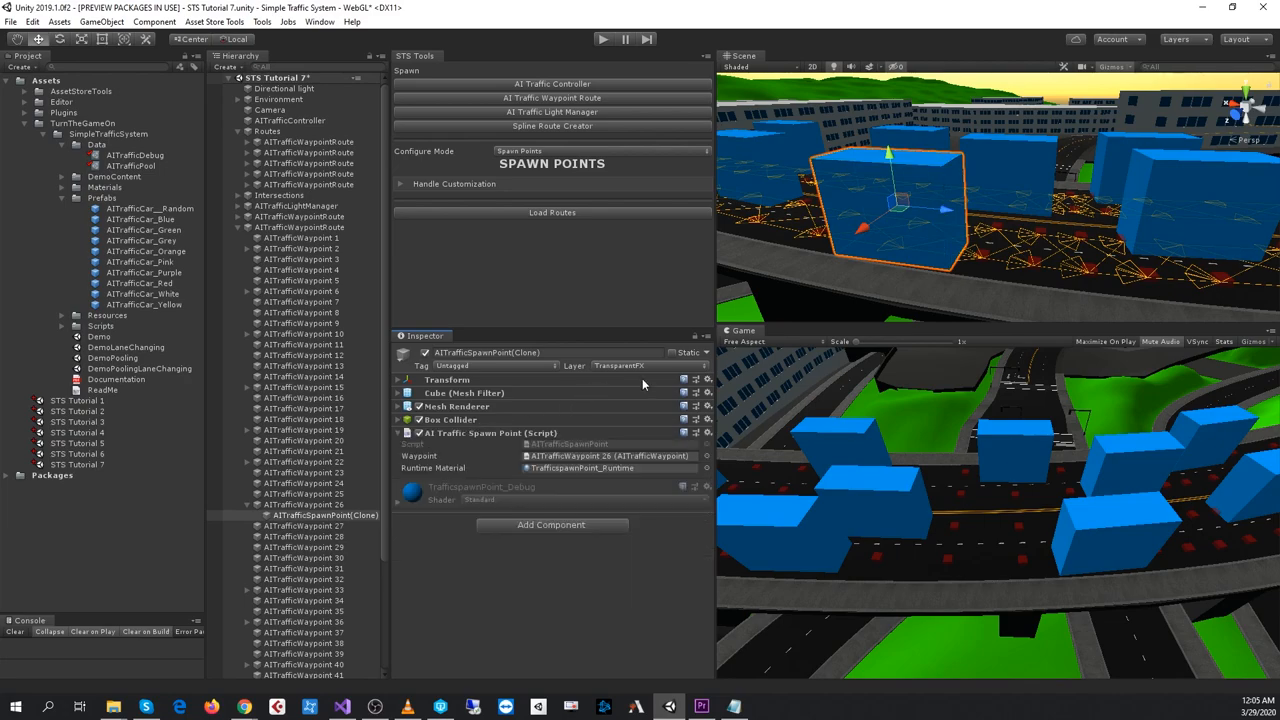
mouse_move(475, 408)
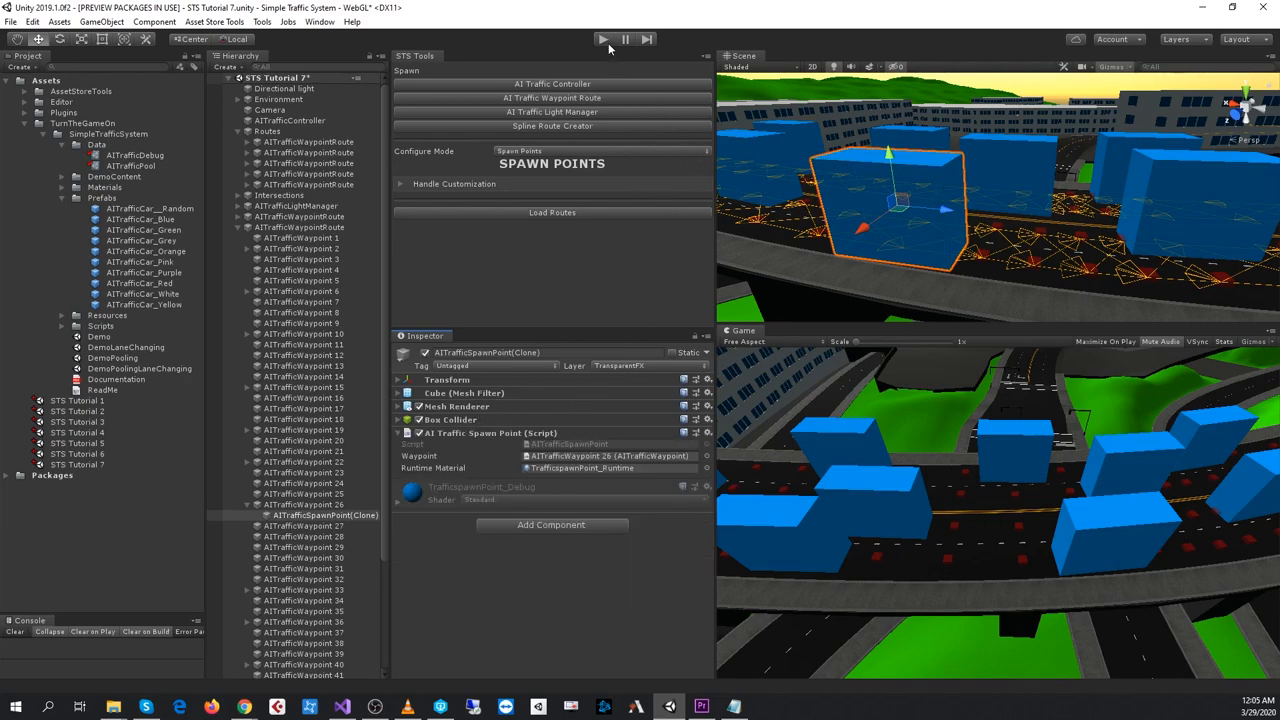
mouse_move(573, 475)
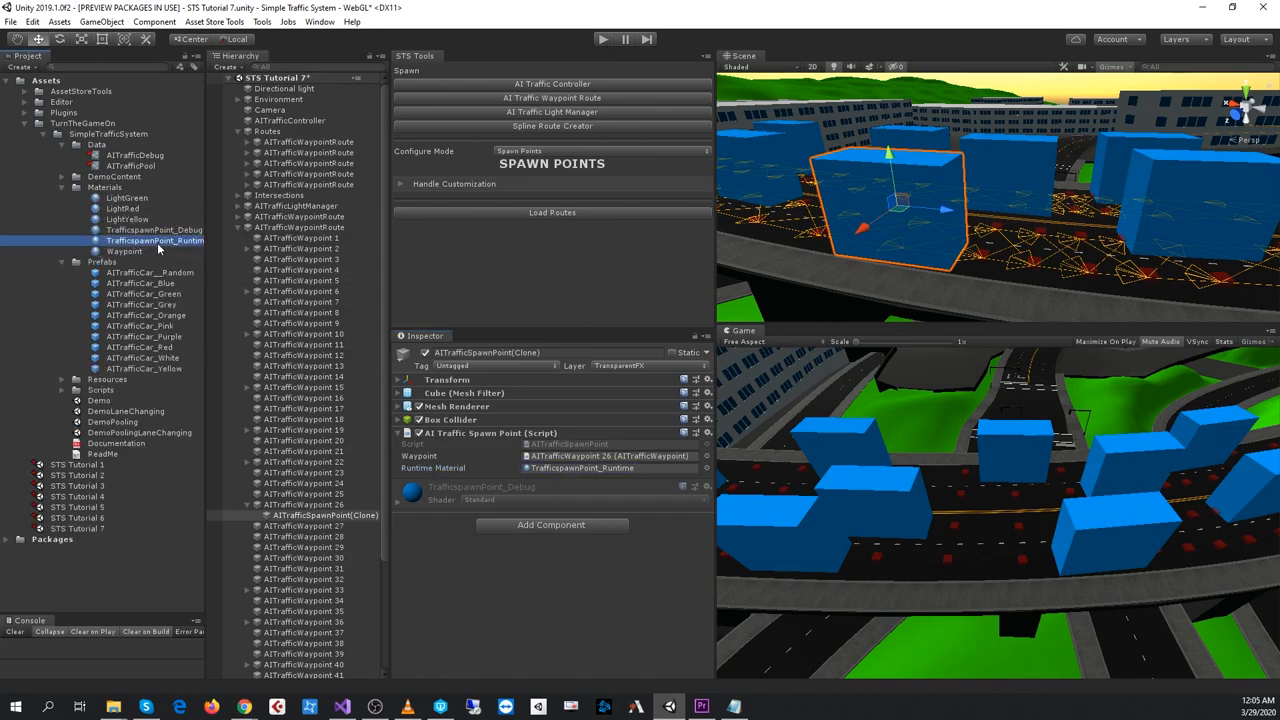
left_click(155, 240)
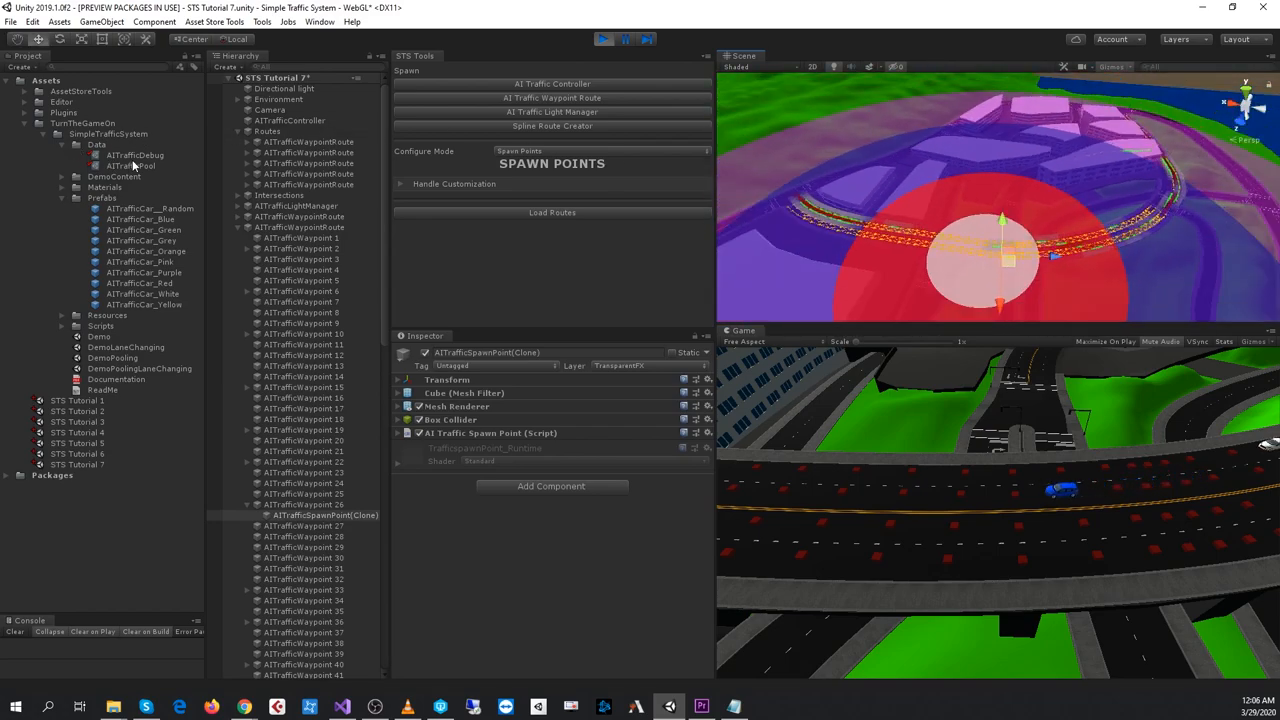
Tighten the AITrafficPool zones: Min Spawn Zone 38, Active Zone 180.1, Spawn Zone 223.
left_click(130, 166)
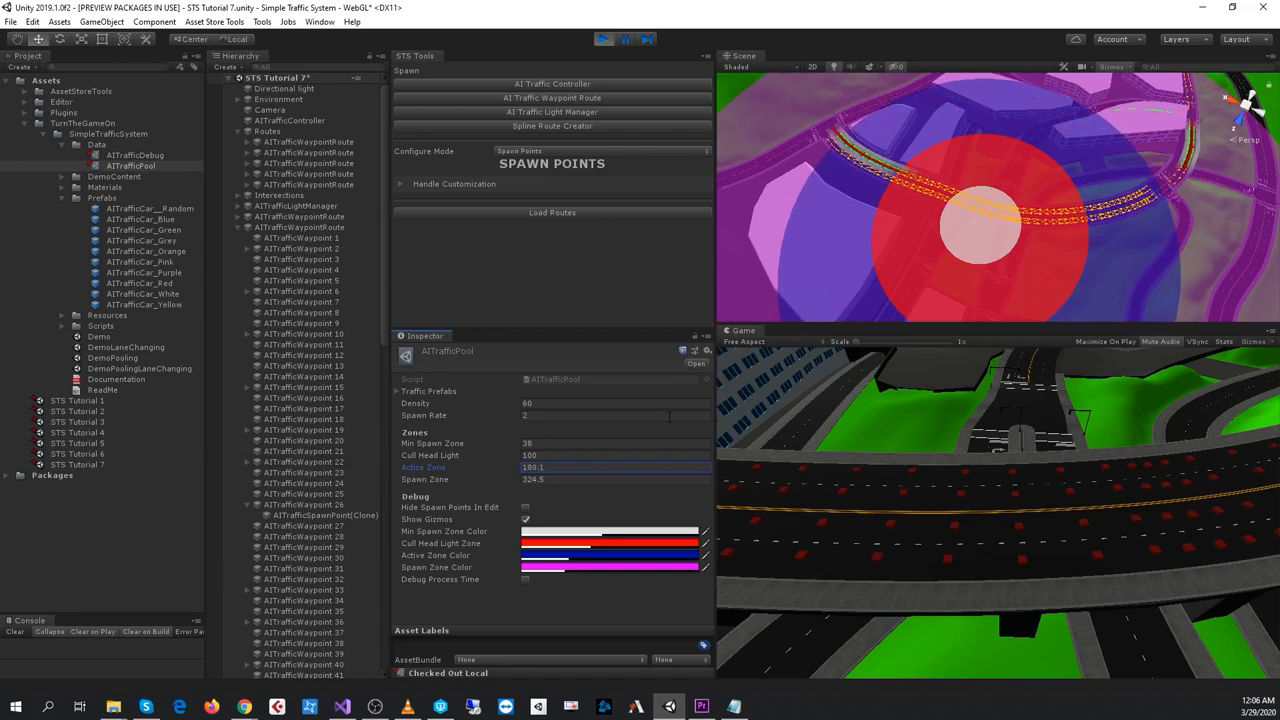
mouse_move(1130, 393)
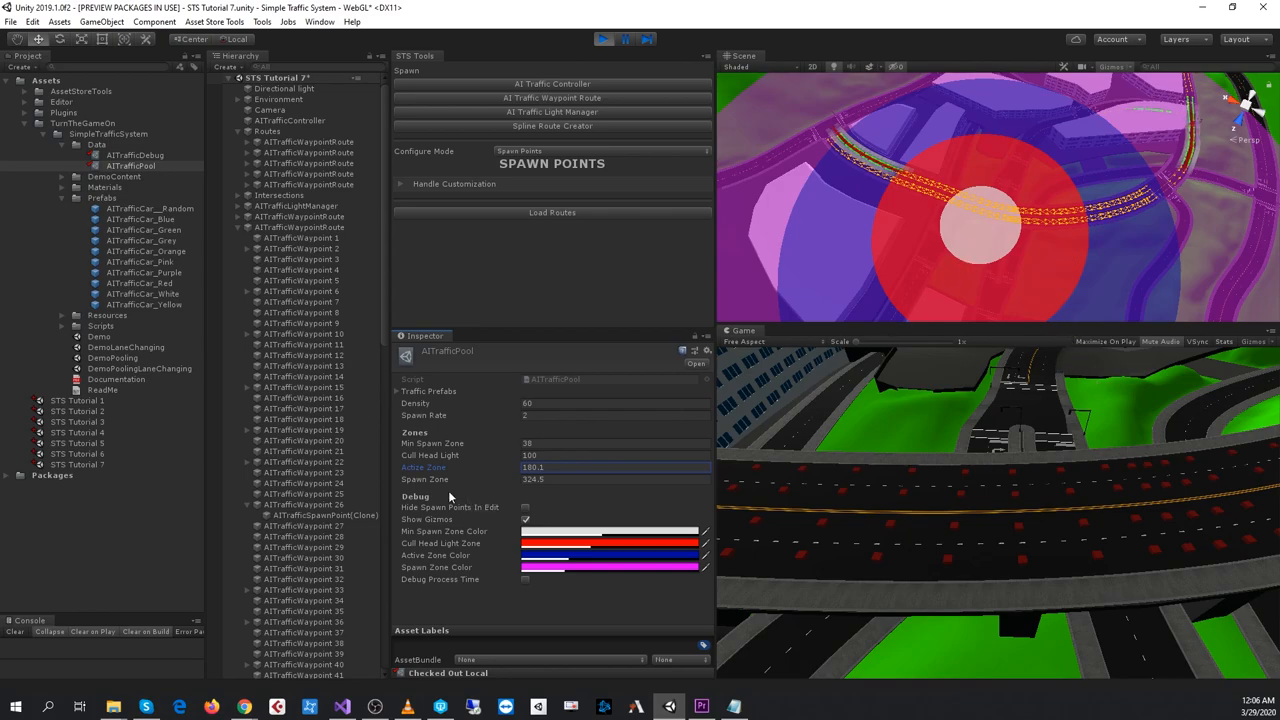
left_click(615, 479)
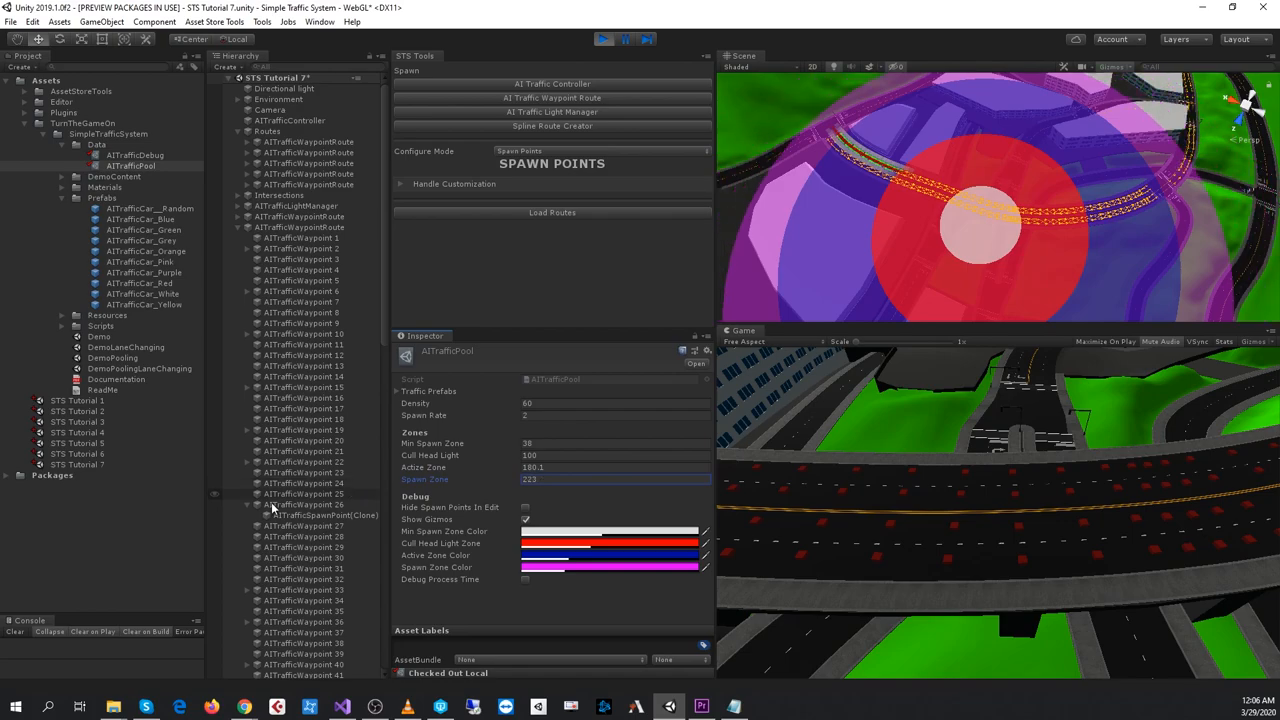